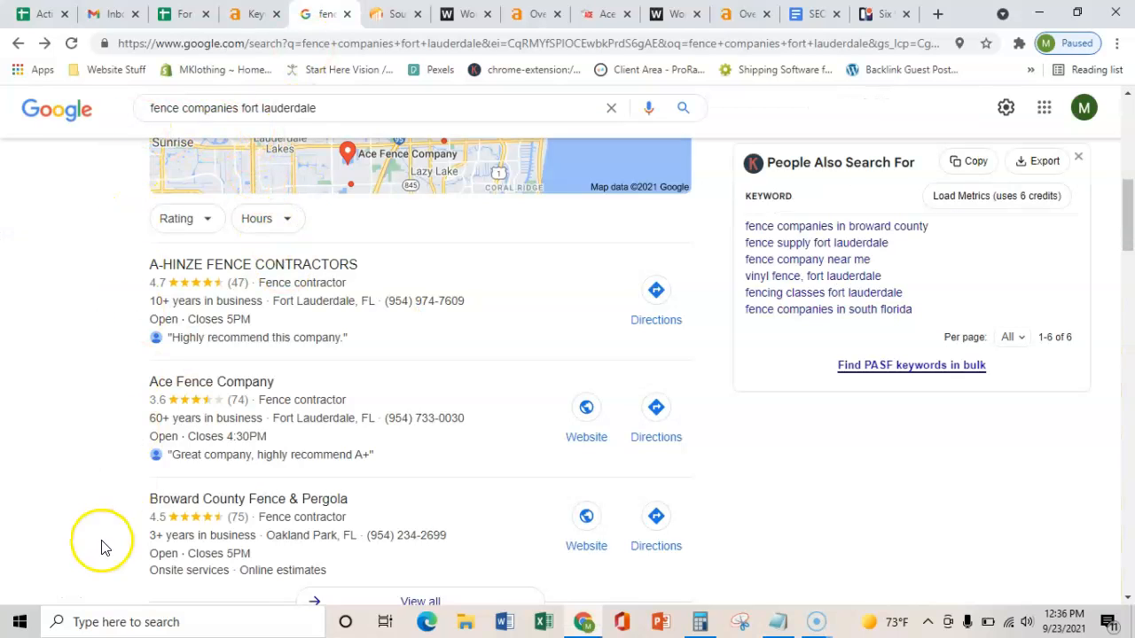
# Compute 300 × 0.05 = 15 in the Windows Calculator over the fence search results.
pyautogui.scroll(-3)
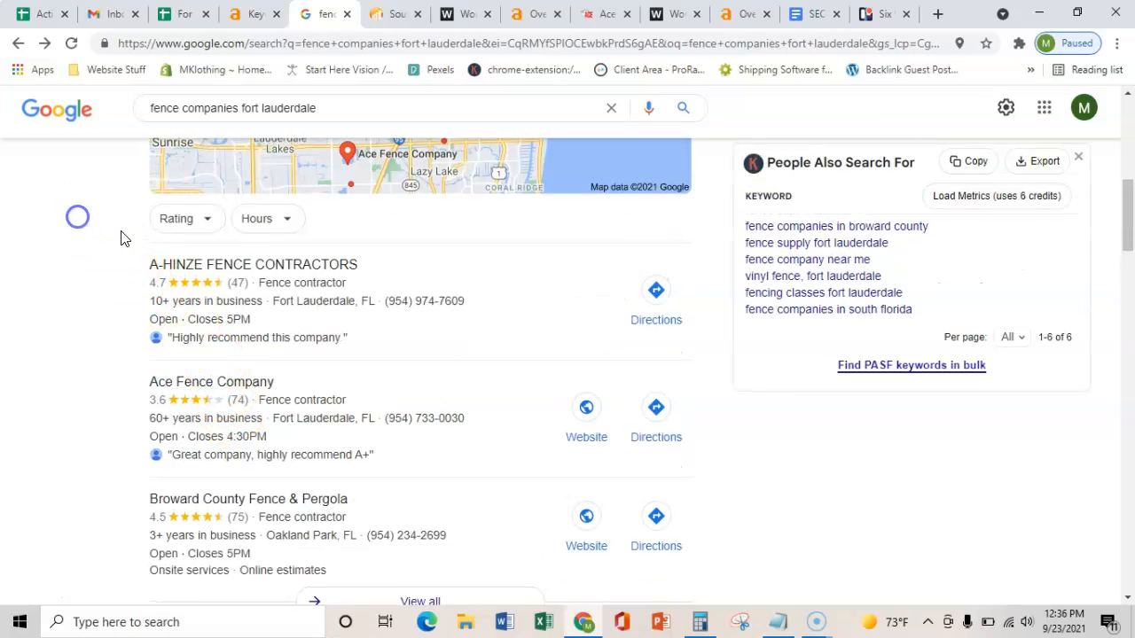
pyautogui.moveTo(763, 500)
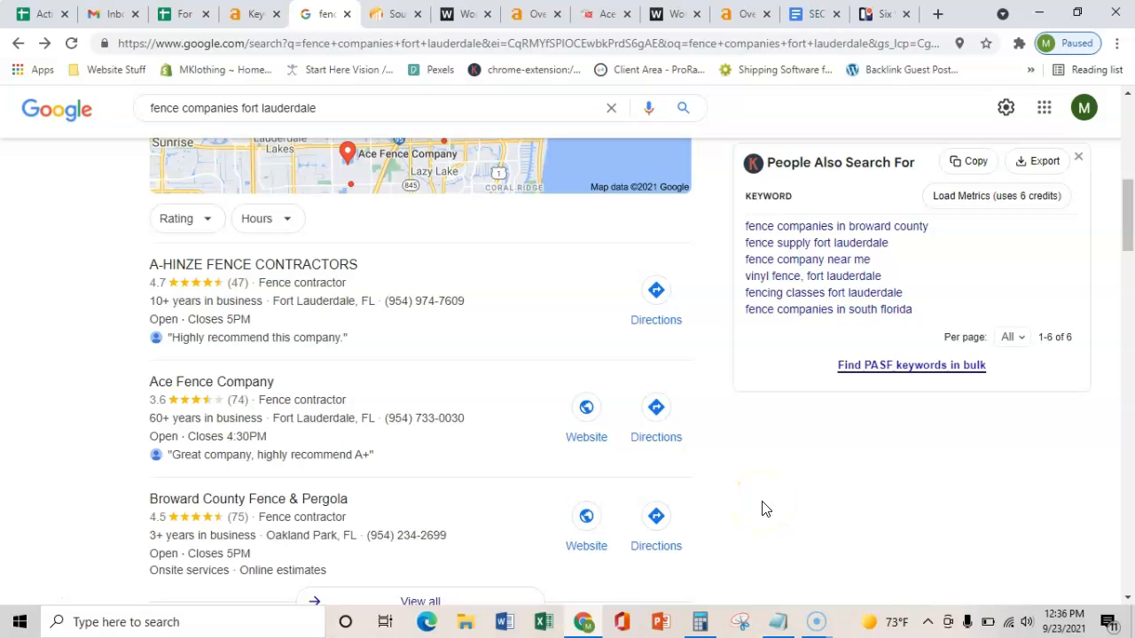
pyautogui.scroll(-3)
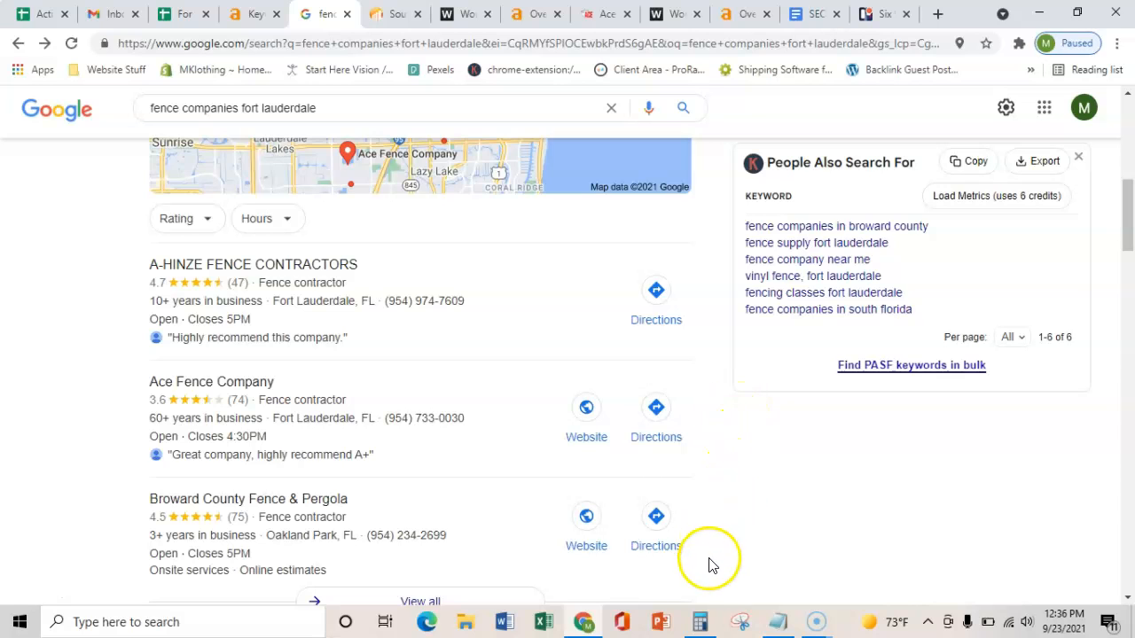
pyautogui.click(698, 621)
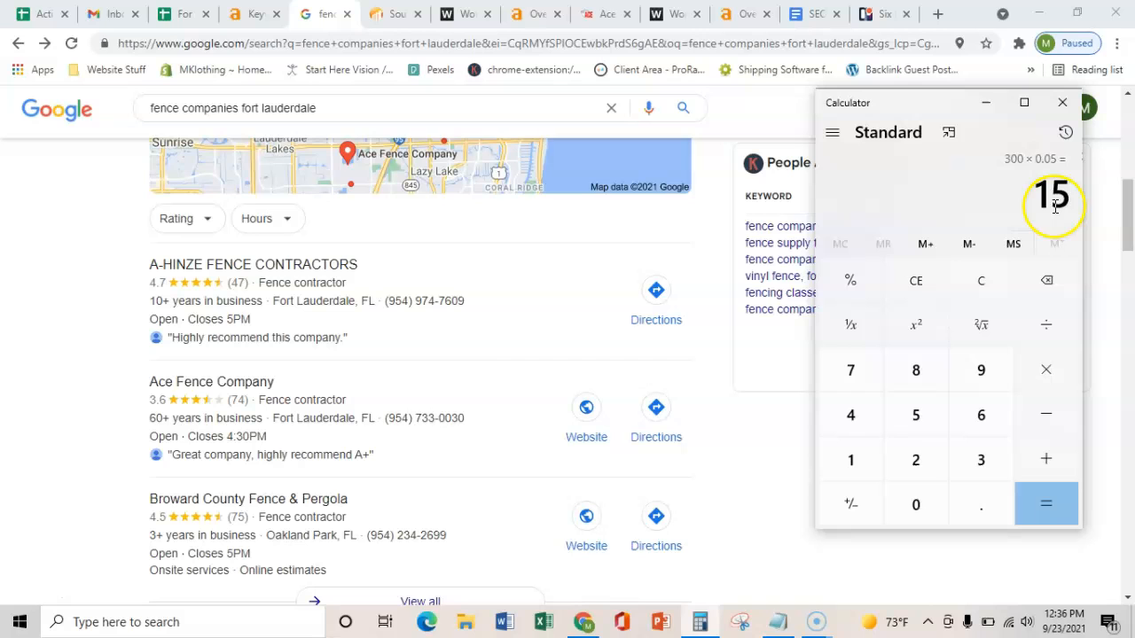
pyautogui.moveTo(50, 310)
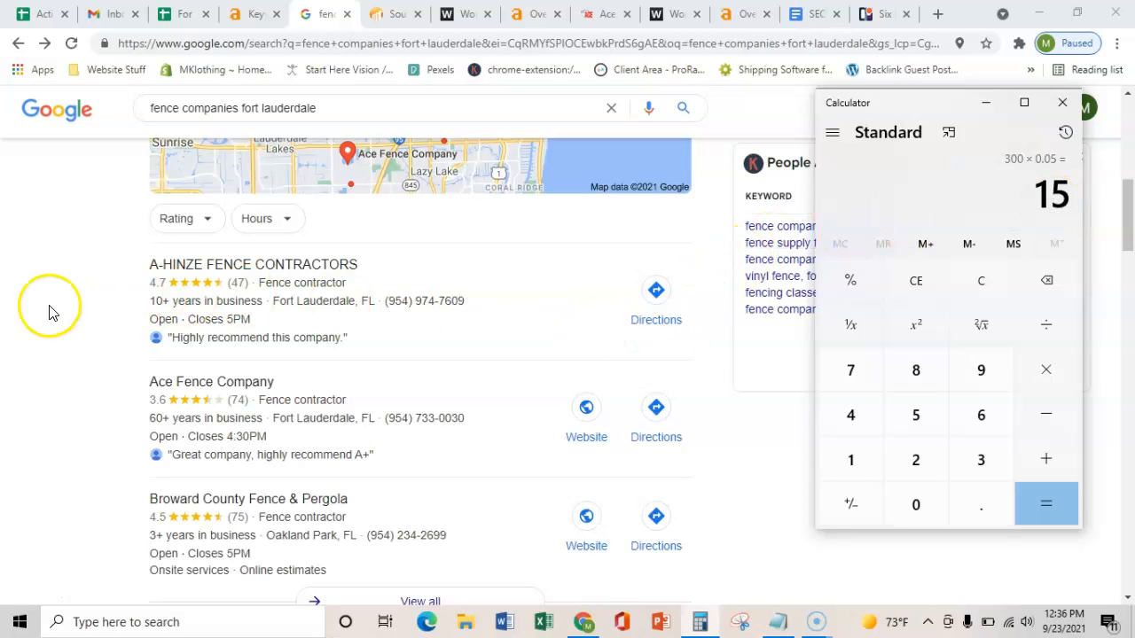
pyautogui.moveTo(57, 309)
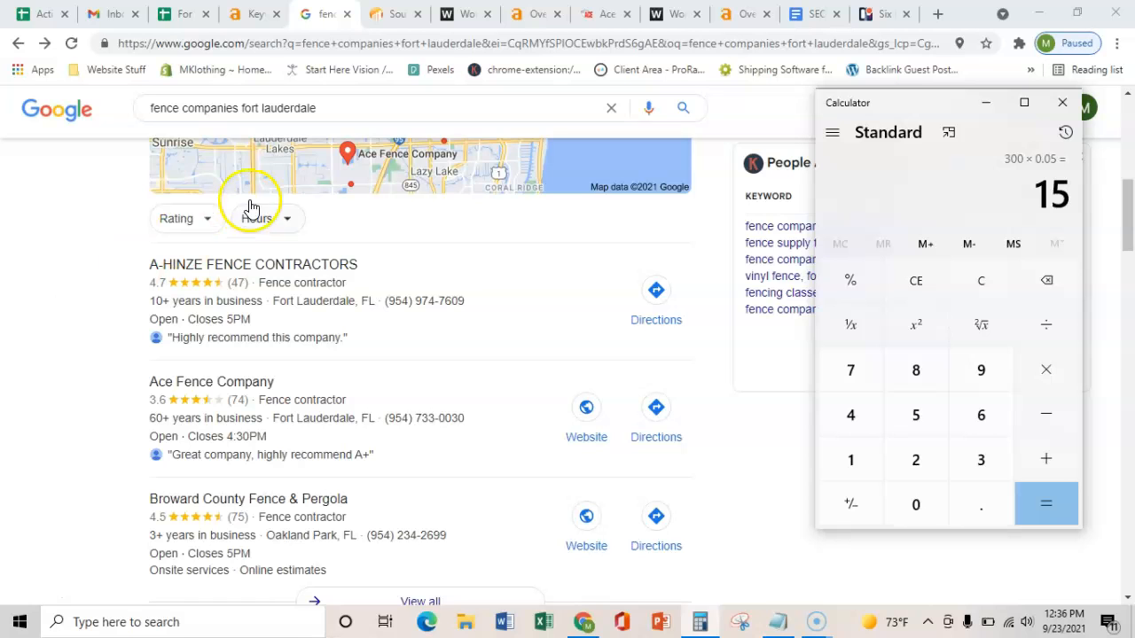
pyautogui.moveTo(237, 392)
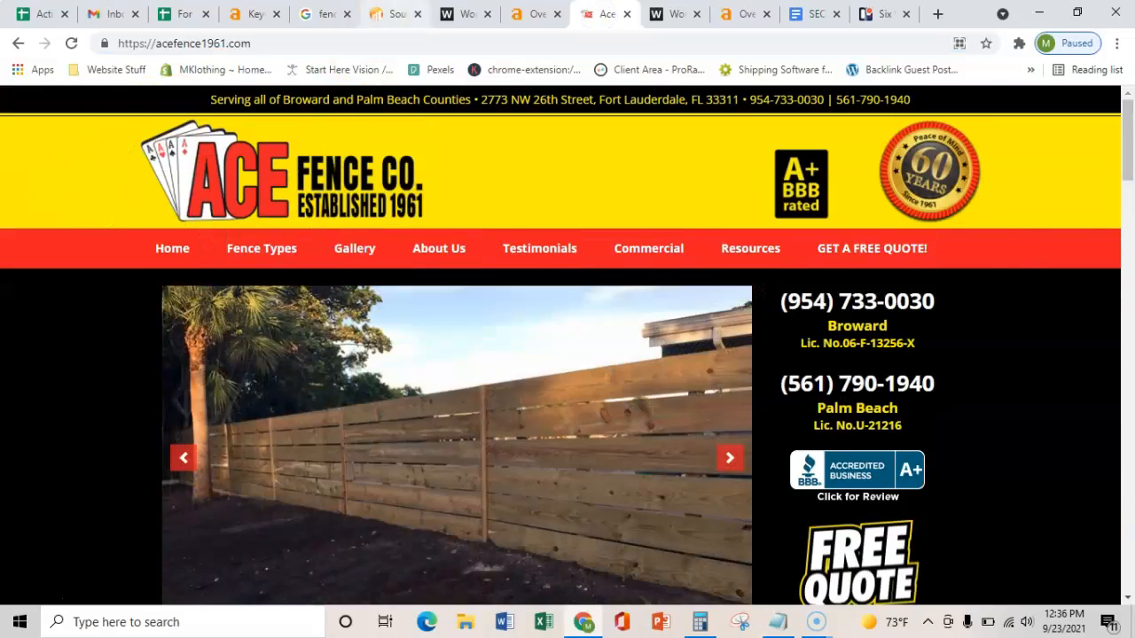
# Select and copy the entire XL Fencing homepage content, scrolling through the page.
pyautogui.click(394, 14)
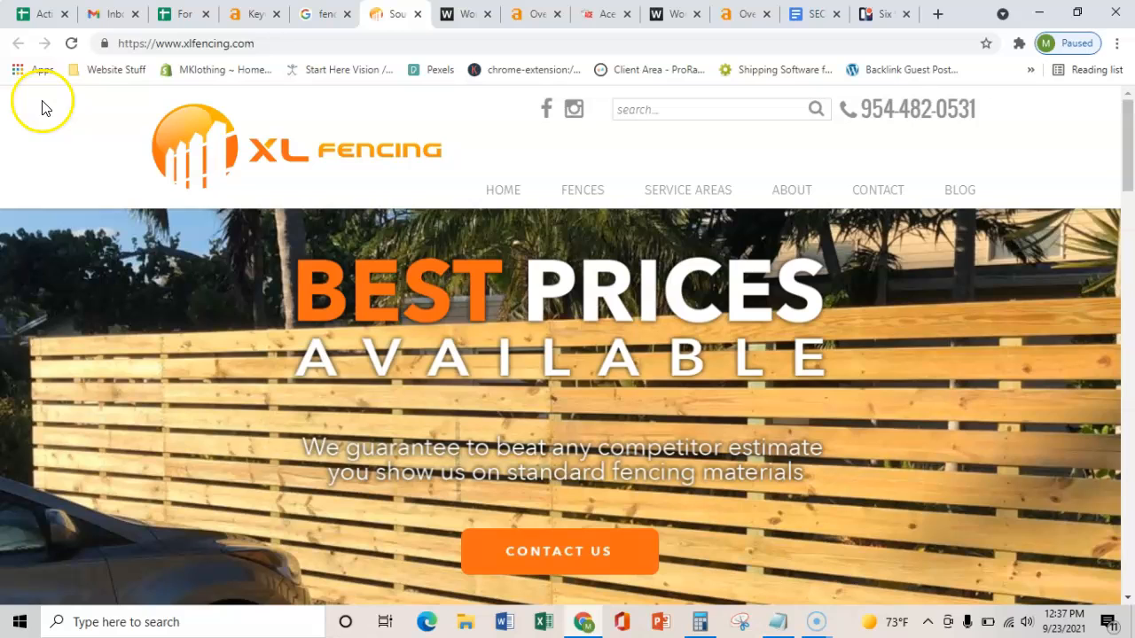
pyautogui.moveTo(74, 101)
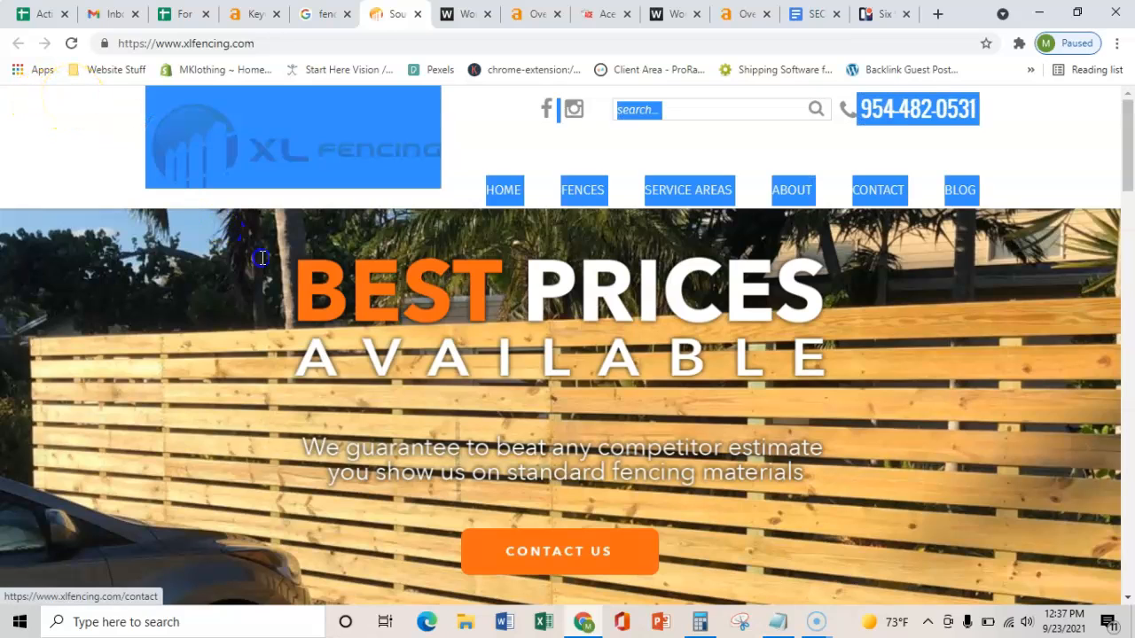
pyautogui.scroll(-3)
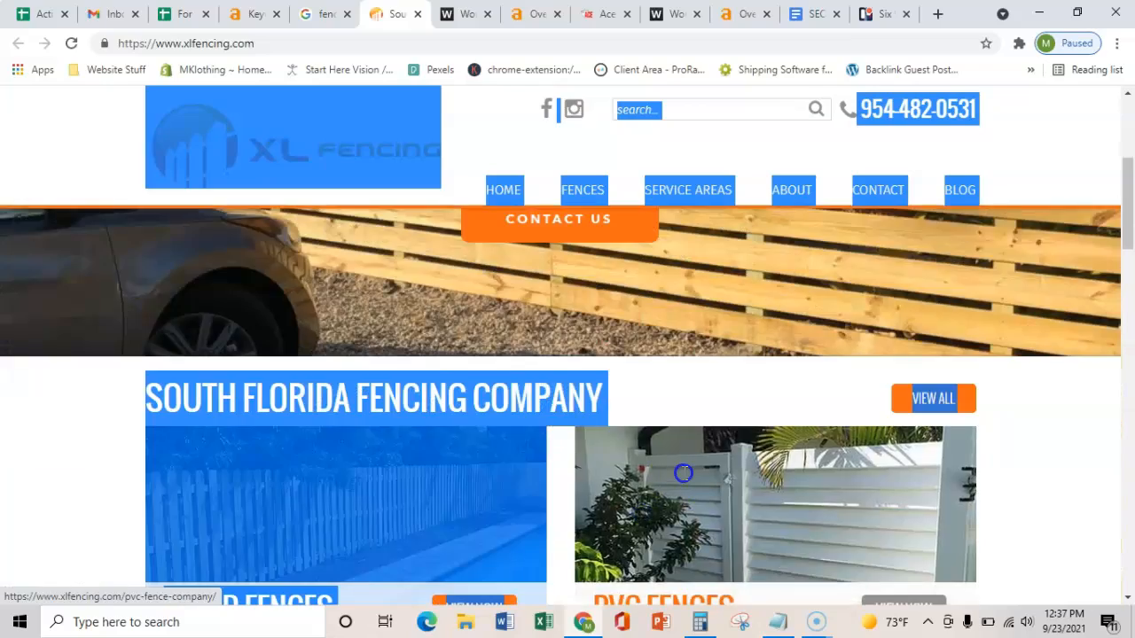
pyautogui.scroll(-3)
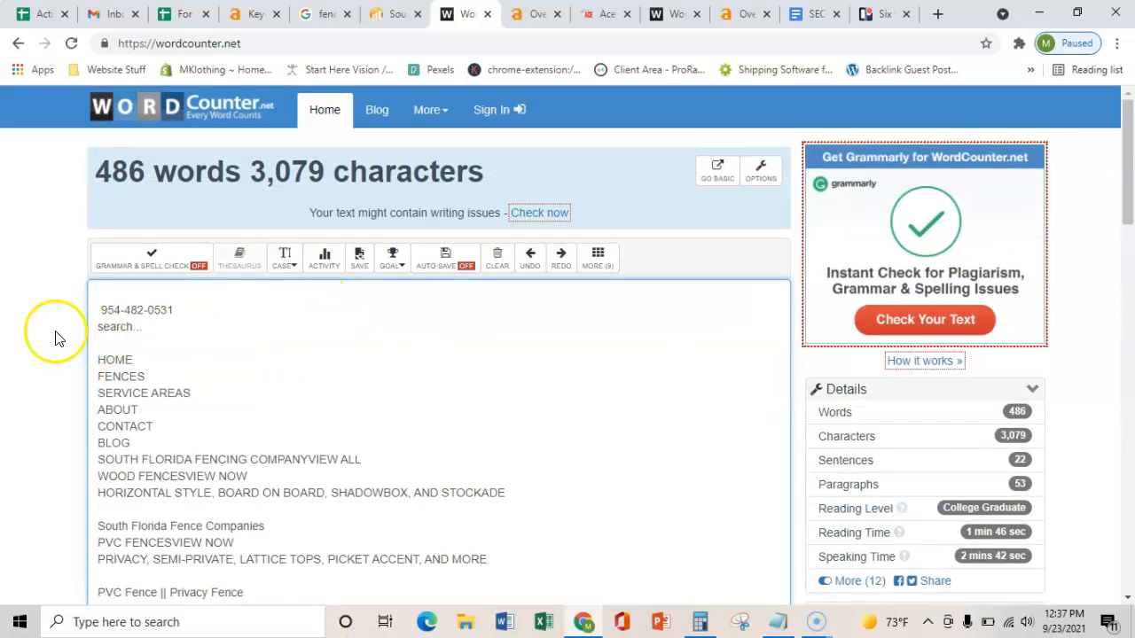
pyautogui.moveTo(55, 228)
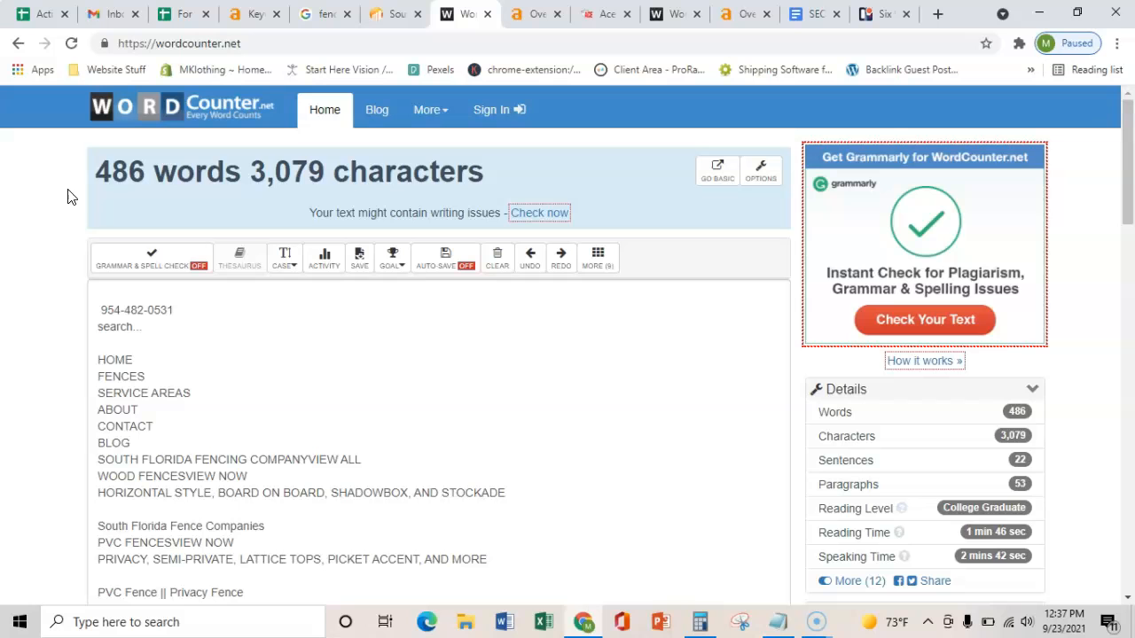
# Read XL Fencing's 486-word count in WordCounter, then move to the Ahrefs keyword research page.
pyautogui.click(73, 177)
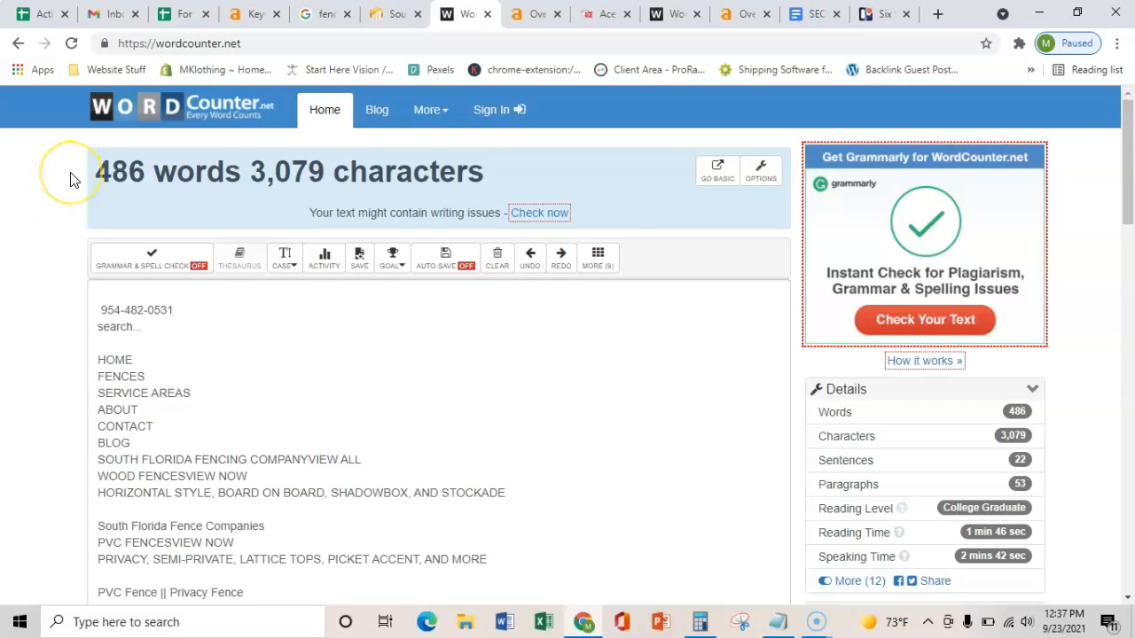
pyautogui.click(255, 15)
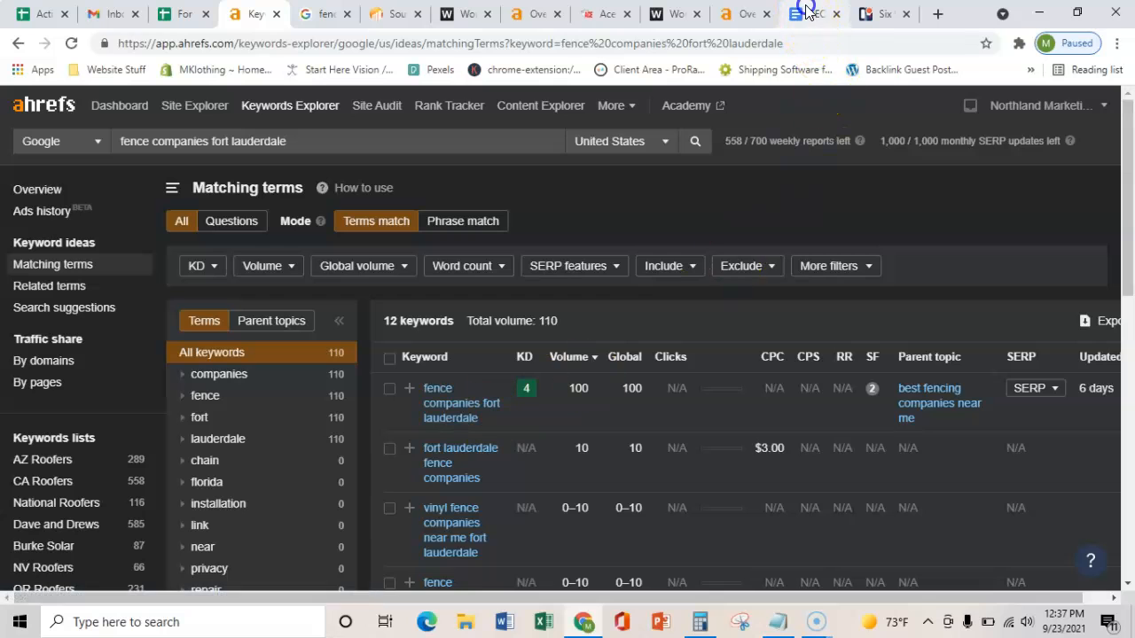
# Via the SEO notes document, select and copy the whole Ace Fence Co. homepage content.
pyautogui.click(813, 15)
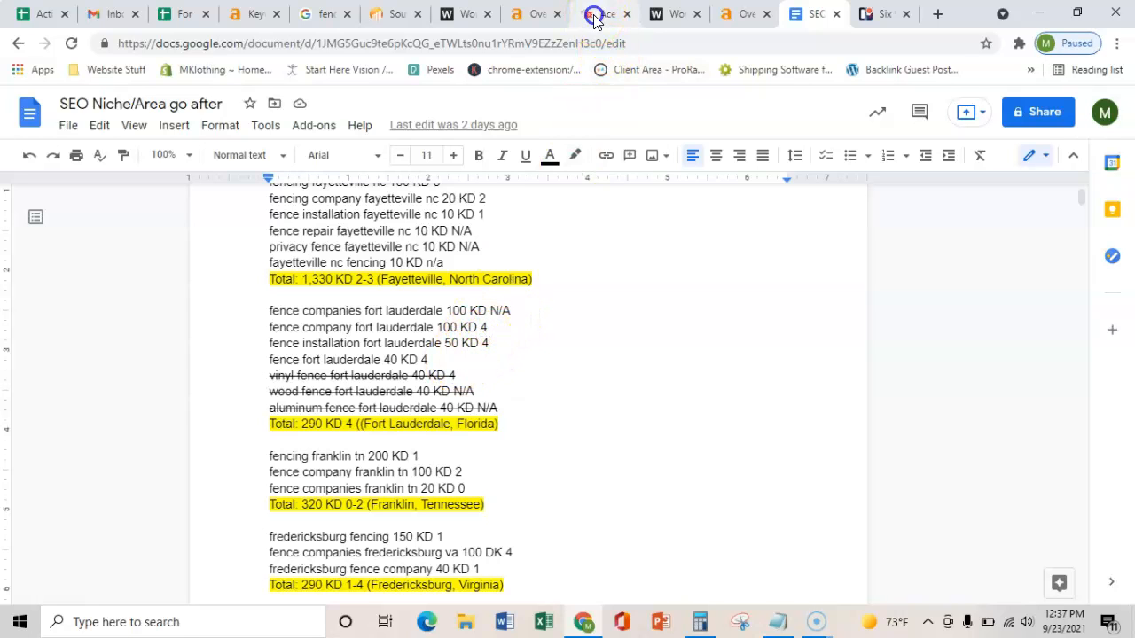
pyautogui.click(603, 14)
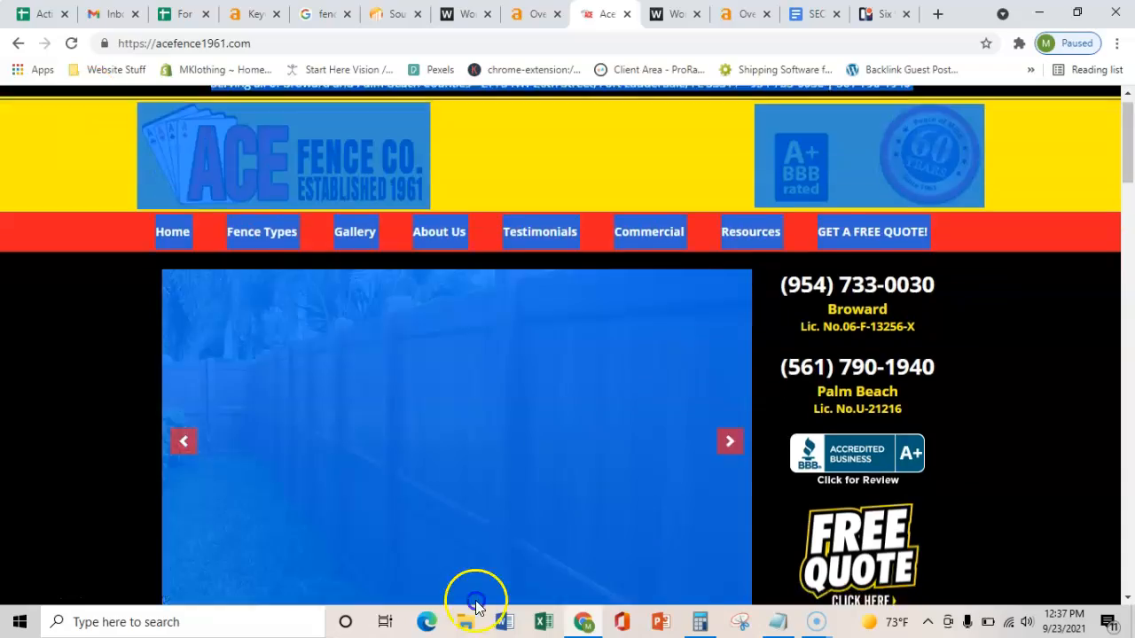
pyautogui.scroll(-3)
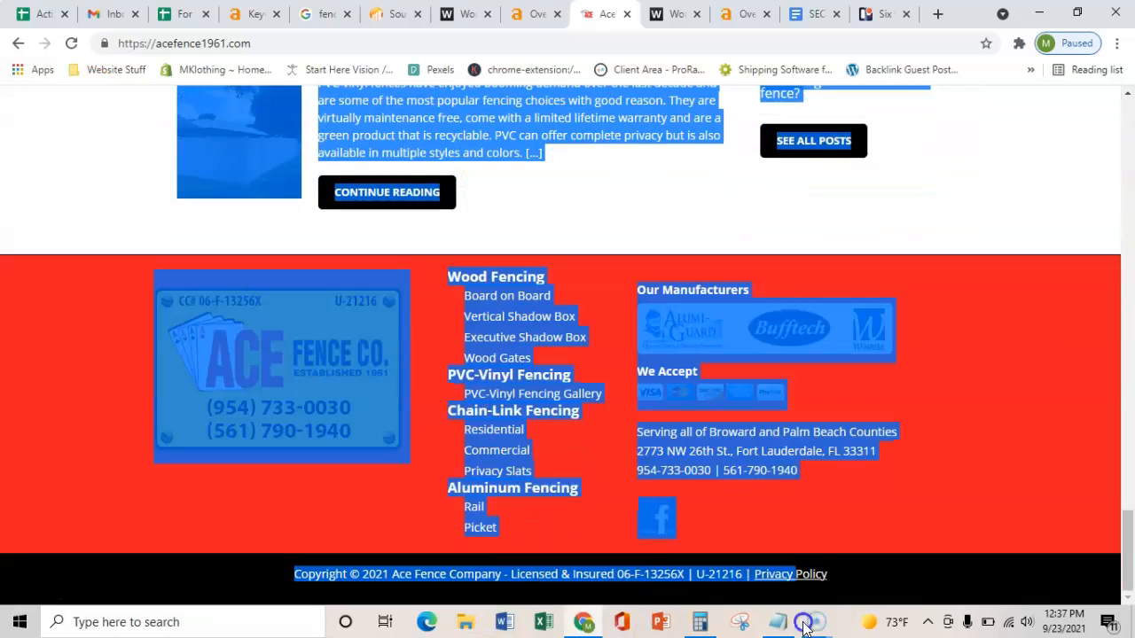
# Count the Ace Fence Co. page text in WordCounter: 964 words, 5,994 characters.
pyautogui.click(673, 14)
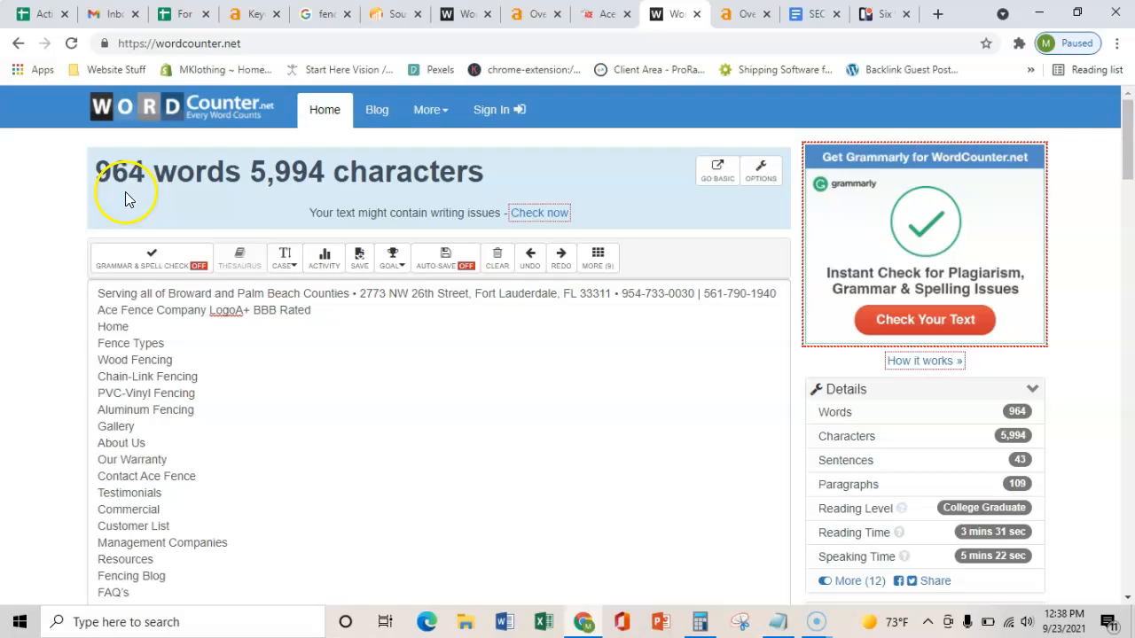
pyautogui.moveTo(39, 209)
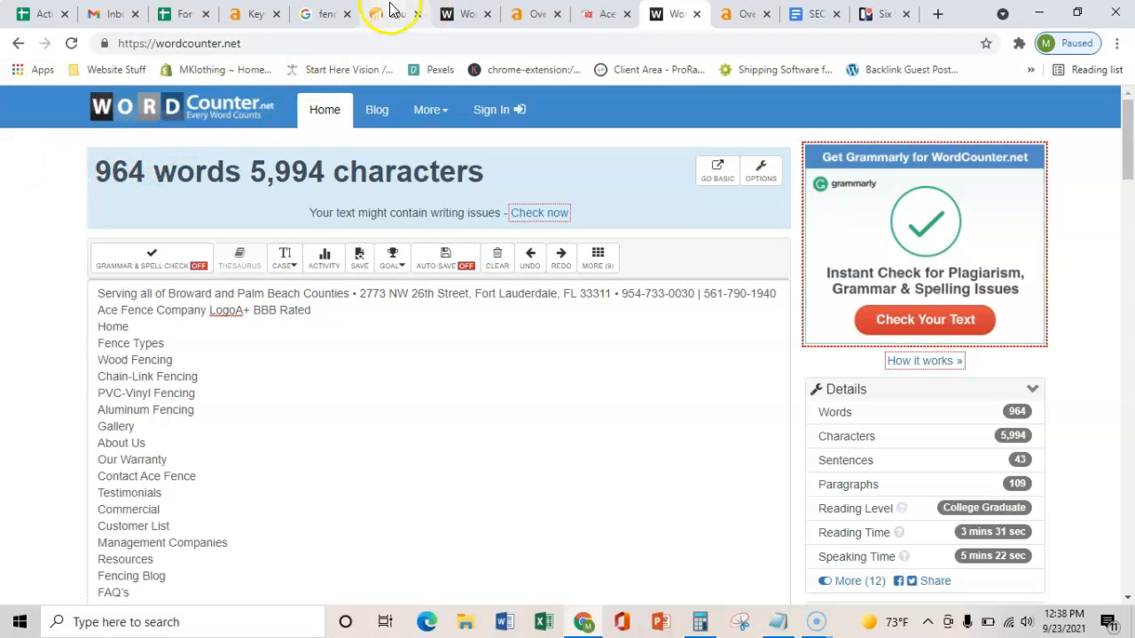
# Copy the XL Fencing URL and bring up the Ahrefs Site Explorer overview for cis-fencing.herokuapp.com.
pyautogui.click(394, 14)
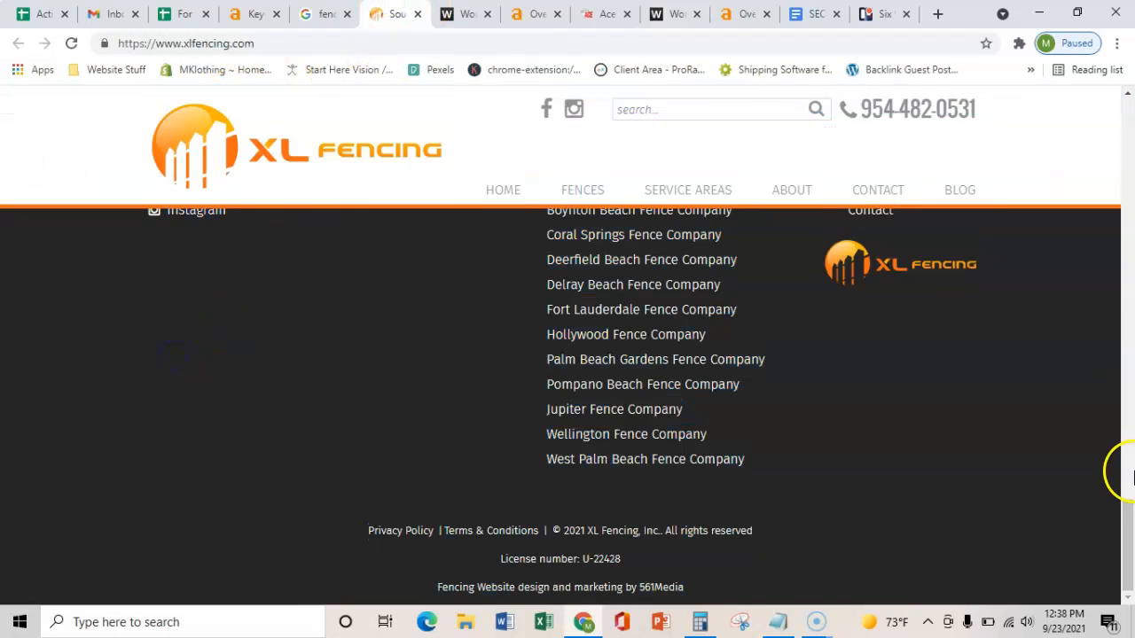
pyautogui.scroll(3)
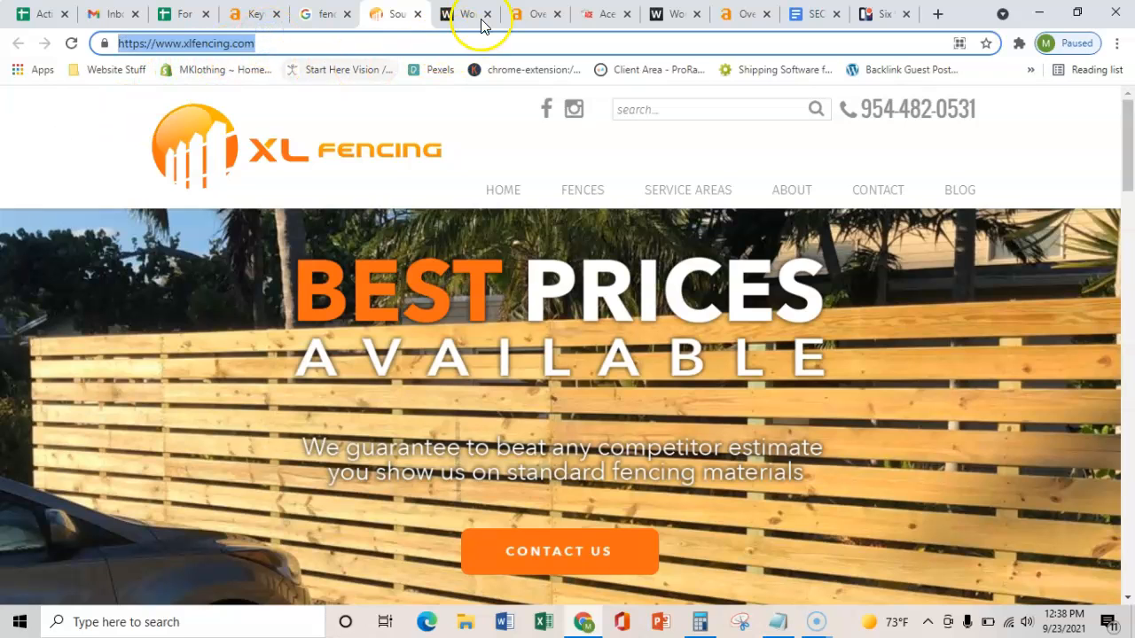
pyautogui.click(486, 14)
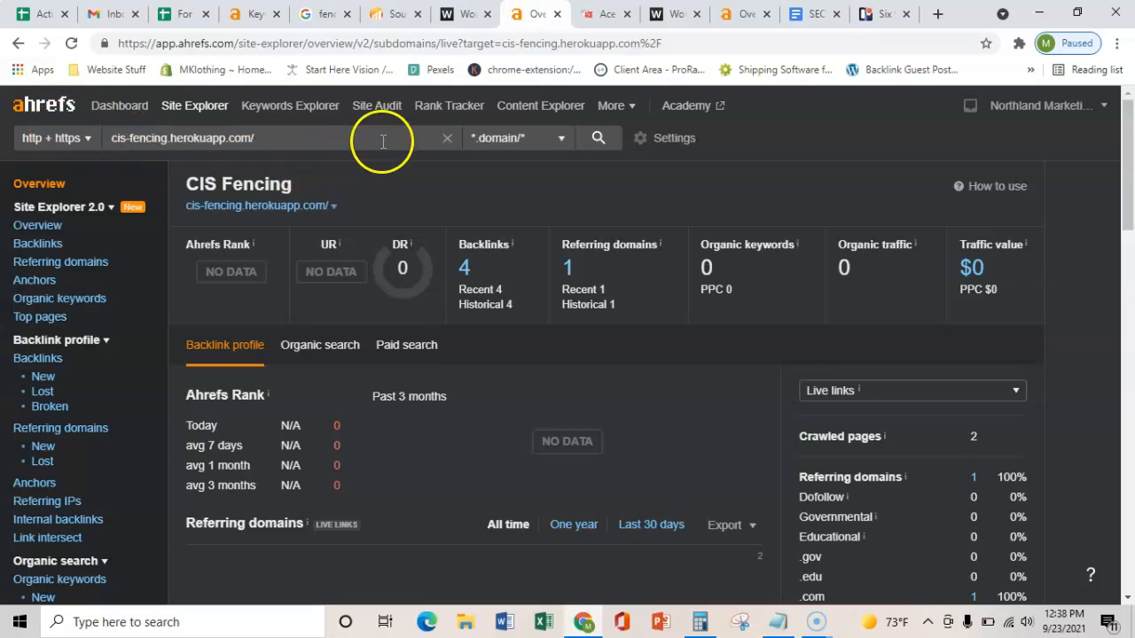
# Look up xlfencing.com in Ahrefs: DR 0, UR 13, 55 backlinks, 22 referring domains.
pyautogui.click(597, 138)
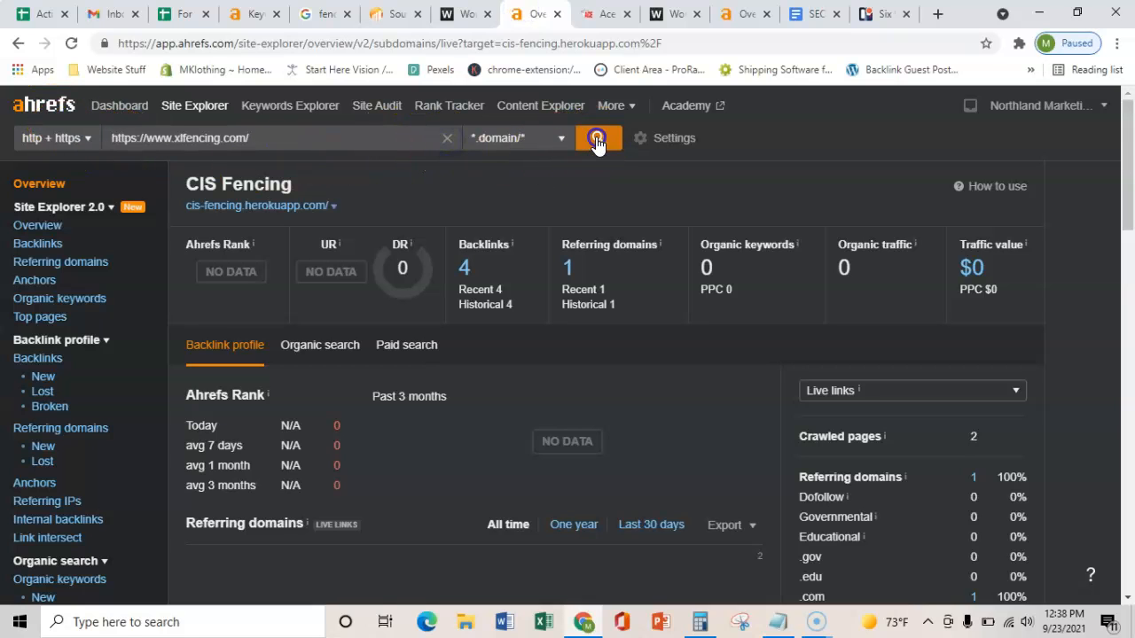
pyautogui.click(597, 138)
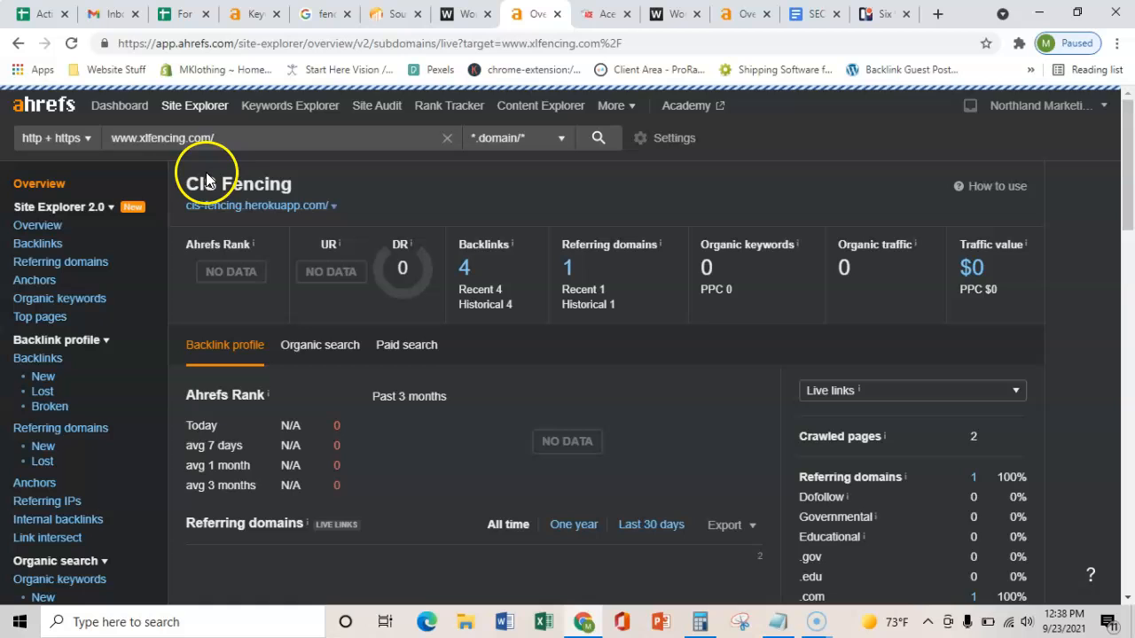
pyautogui.click(597, 138)
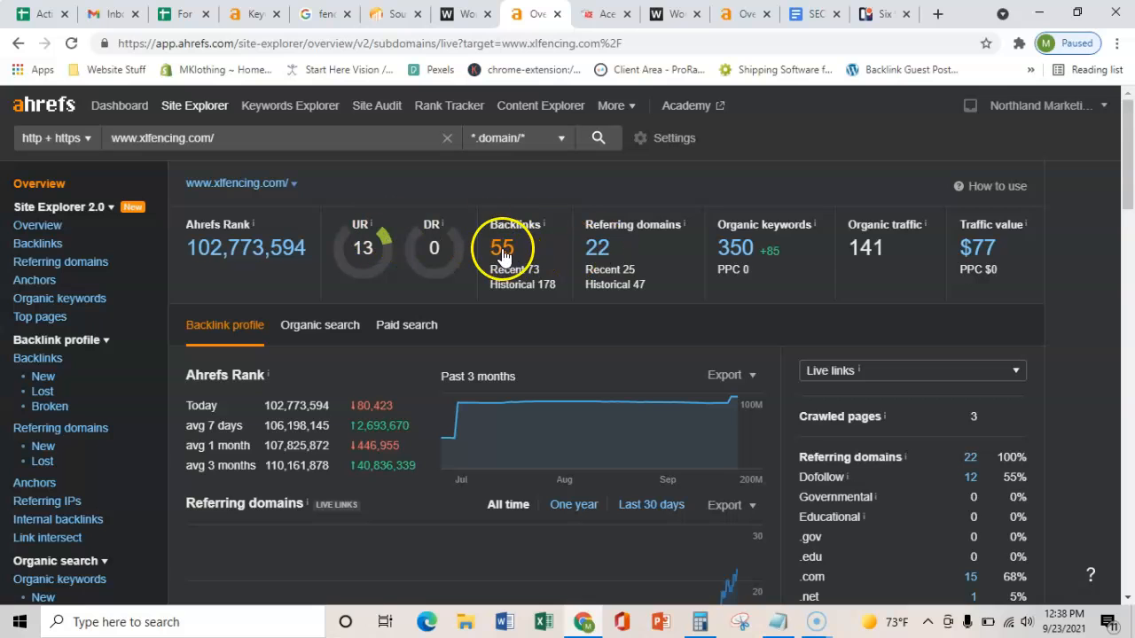
pyautogui.moveTo(599, 248)
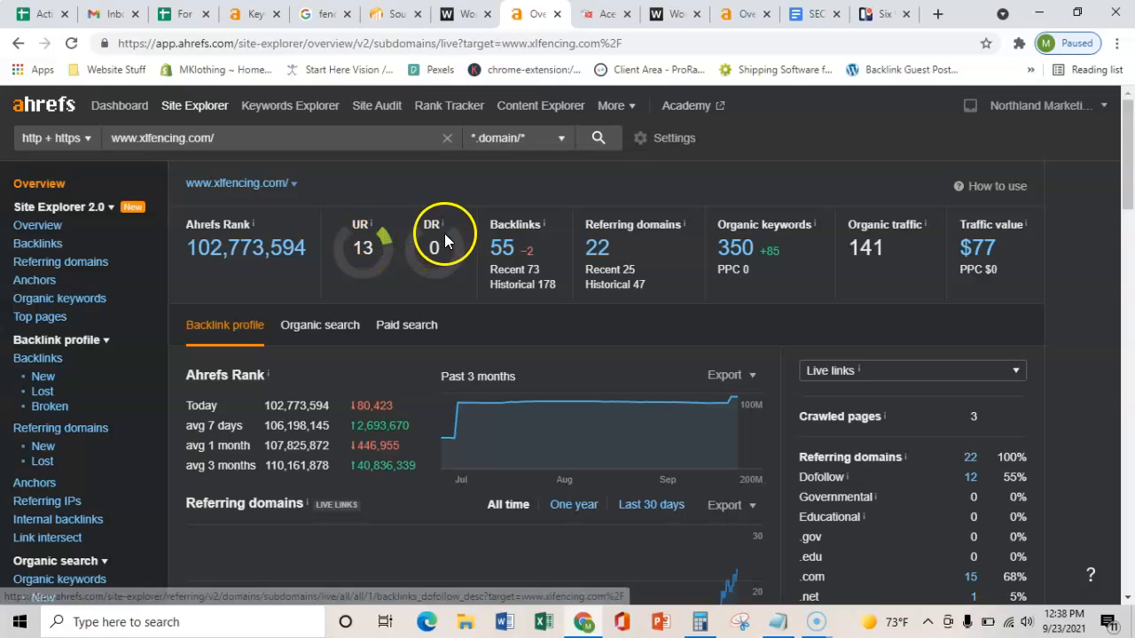
pyautogui.moveTo(417, 256)
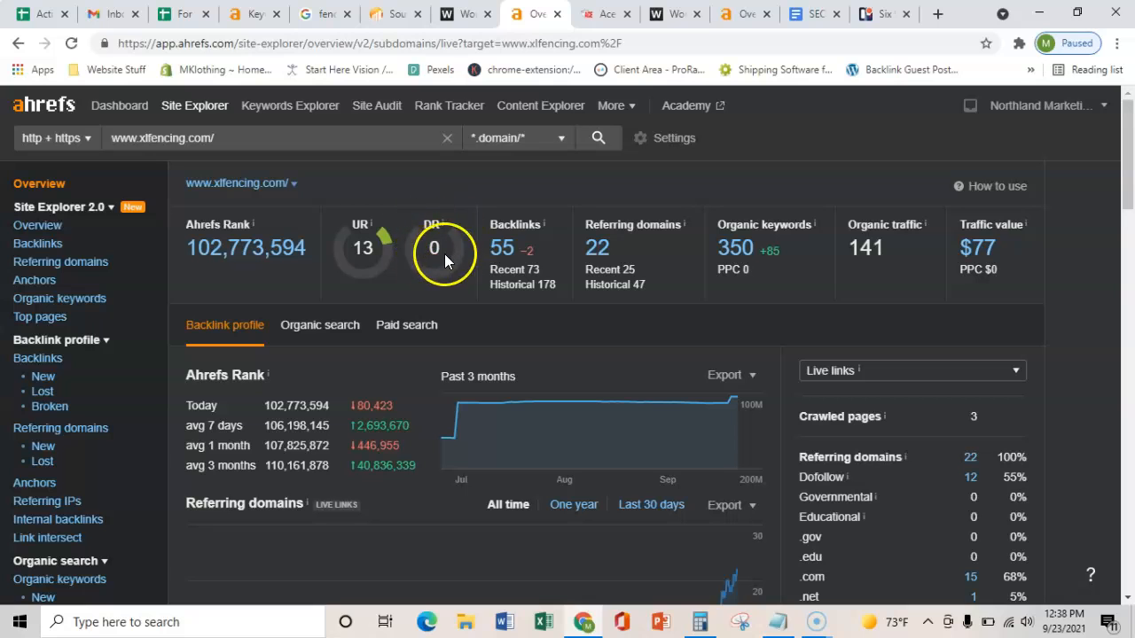
pyautogui.moveTo(507, 202)
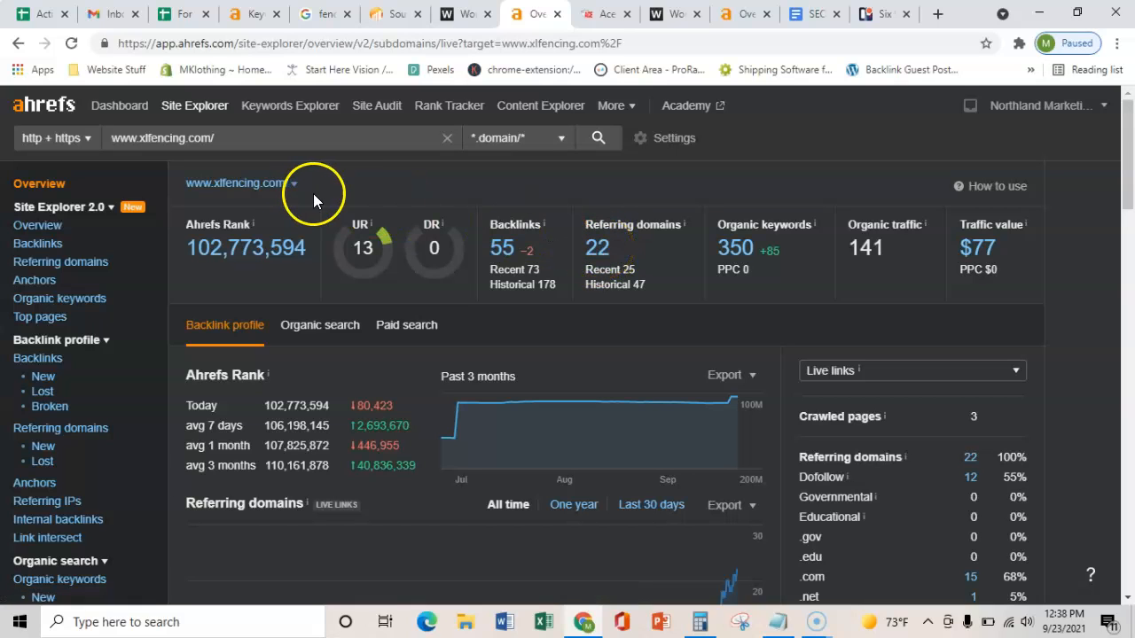
pyautogui.moveTo(252, 204)
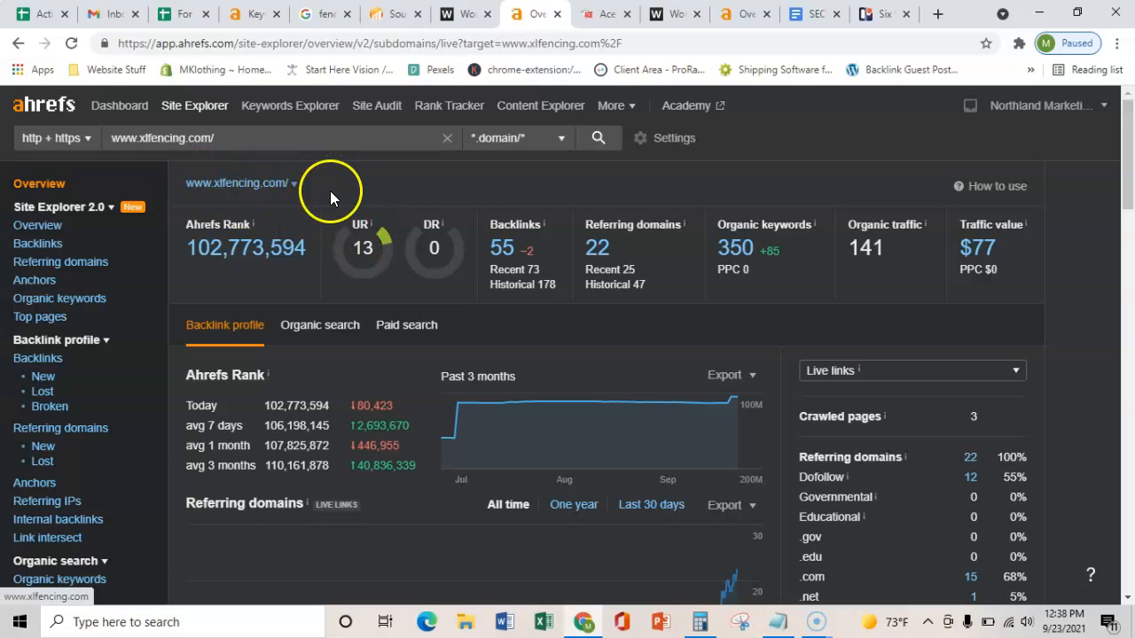
pyautogui.moveTo(408, 198)
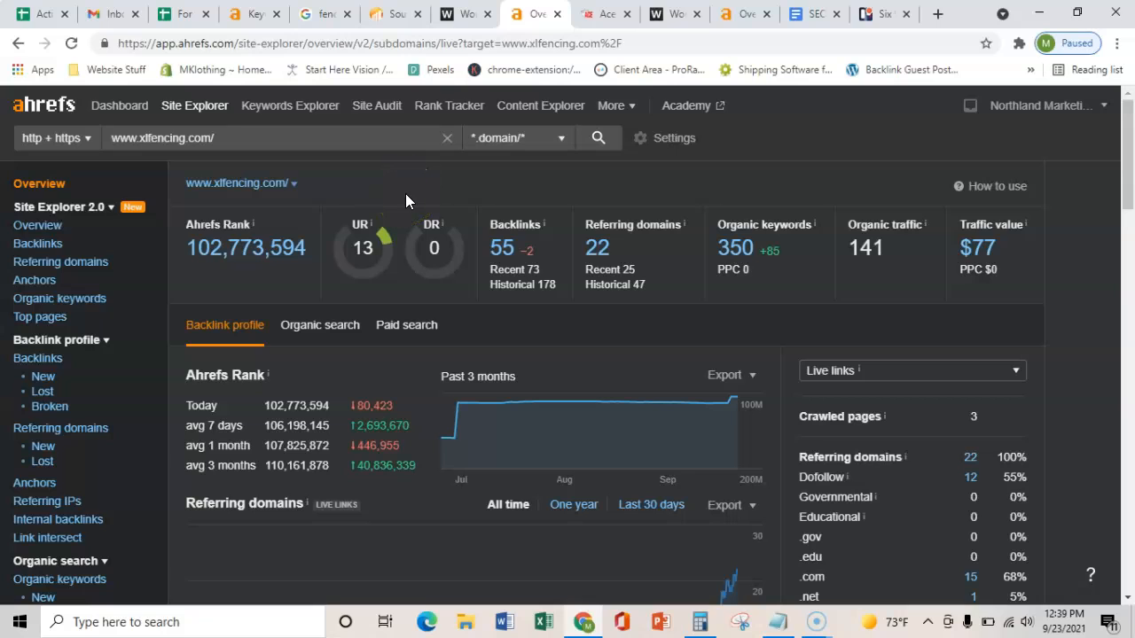
pyautogui.moveTo(411, 191)
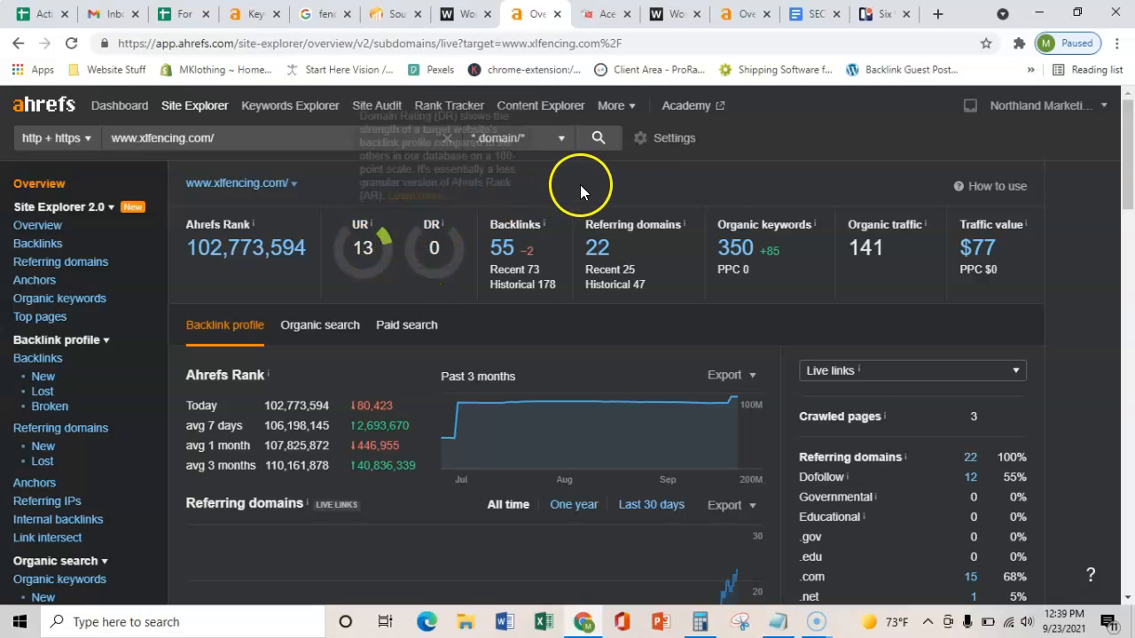
pyautogui.moveTo(558, 186)
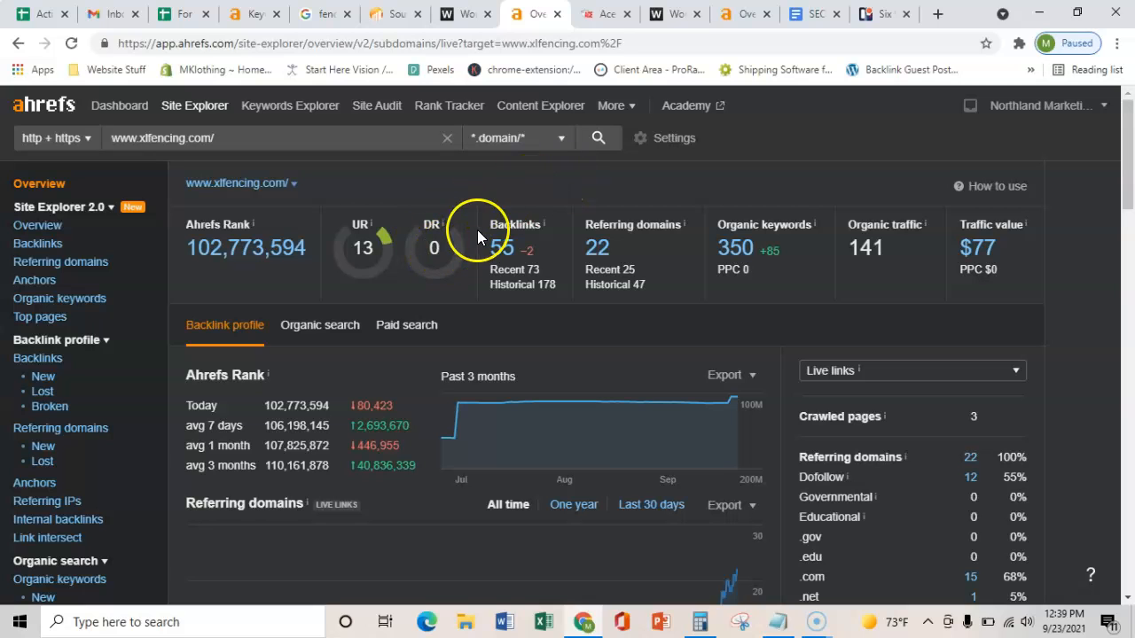
pyautogui.moveTo(553, 195)
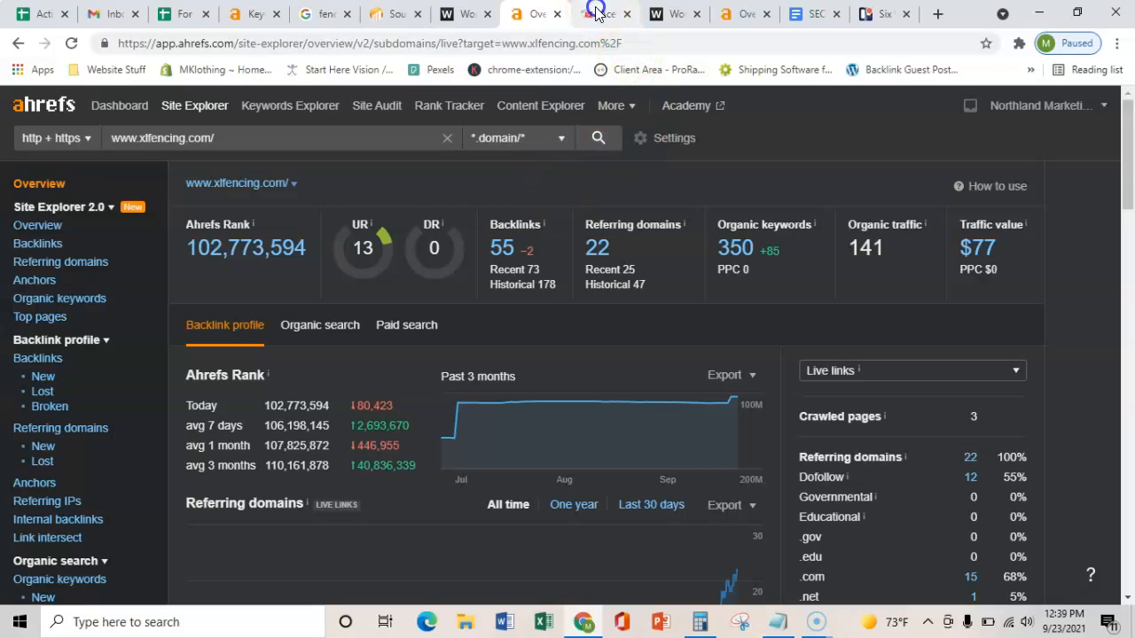
# Show acefence1961.com in Ahrefs: DR 0.8, 171 backlinks, 48 referring domains, 1.1K keywords.
pyautogui.click(602, 14)
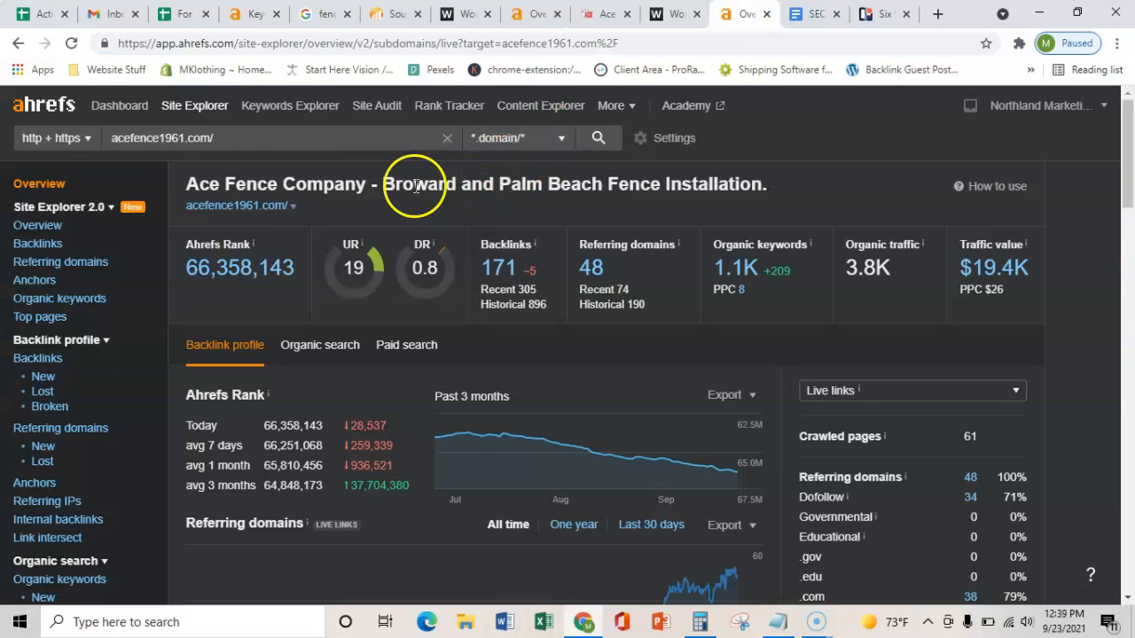
pyautogui.moveTo(498, 227)
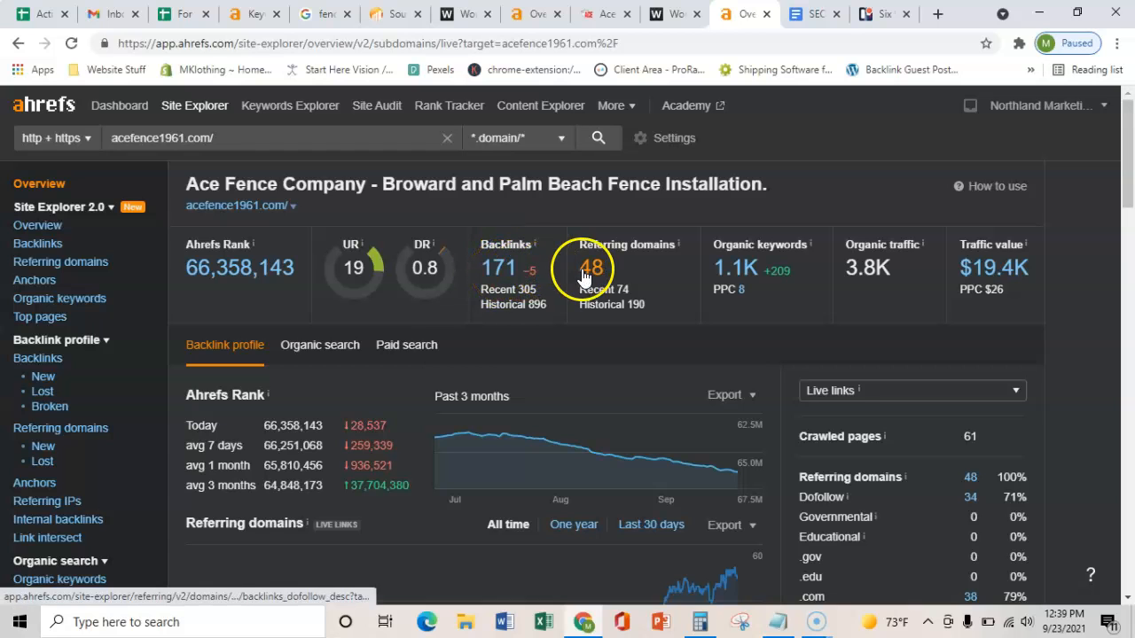
pyautogui.moveTo(541, 262)
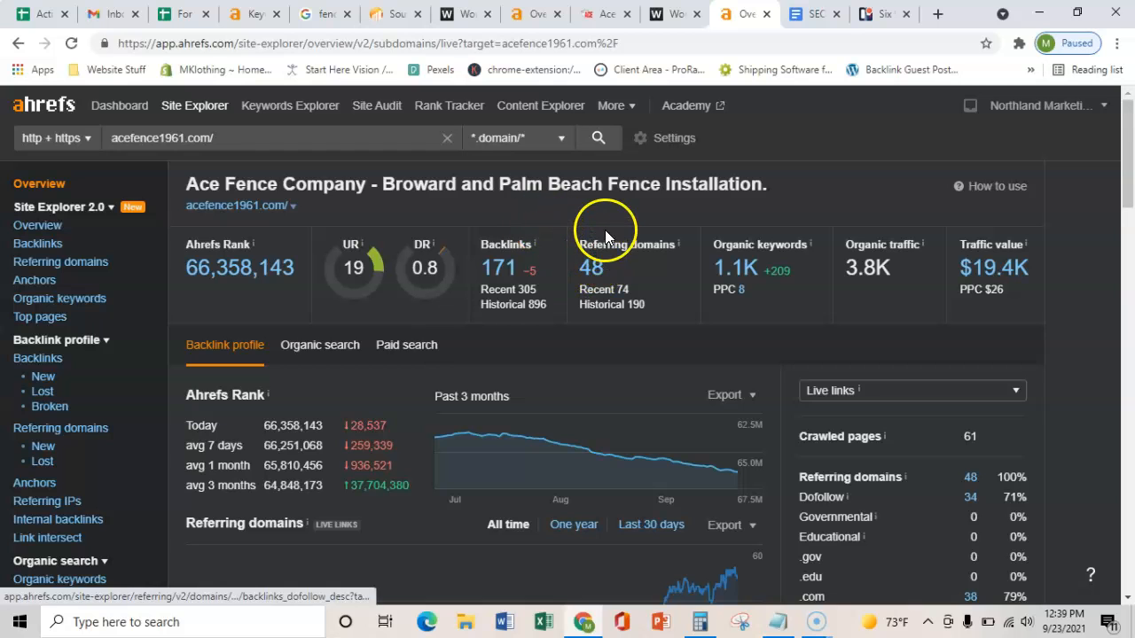
pyautogui.moveTo(601, 267)
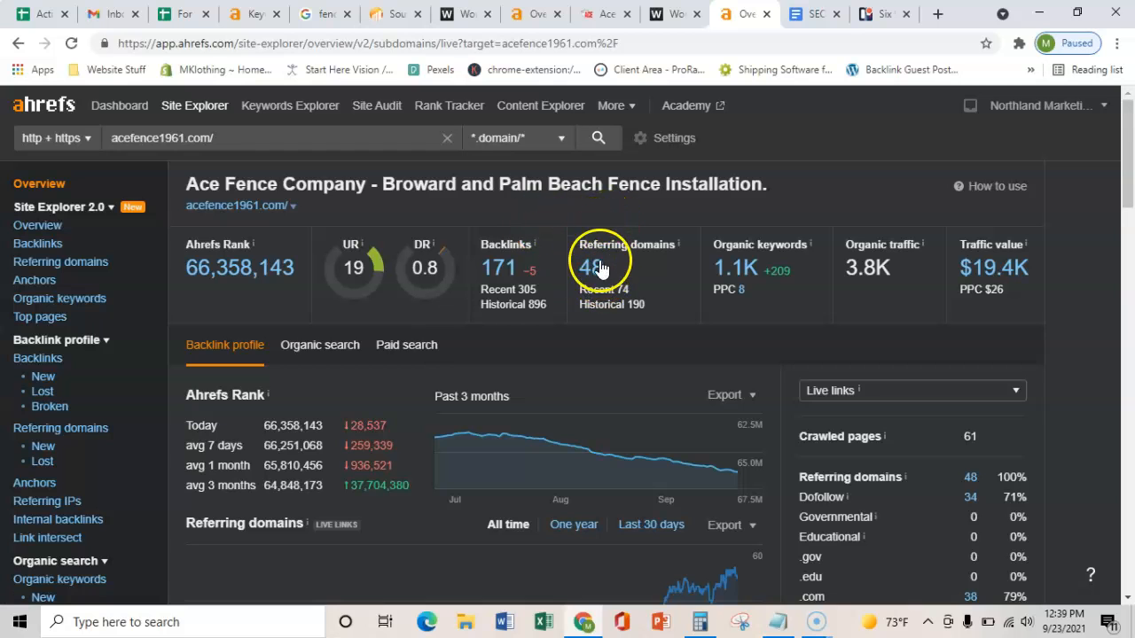
pyautogui.moveTo(521, 216)
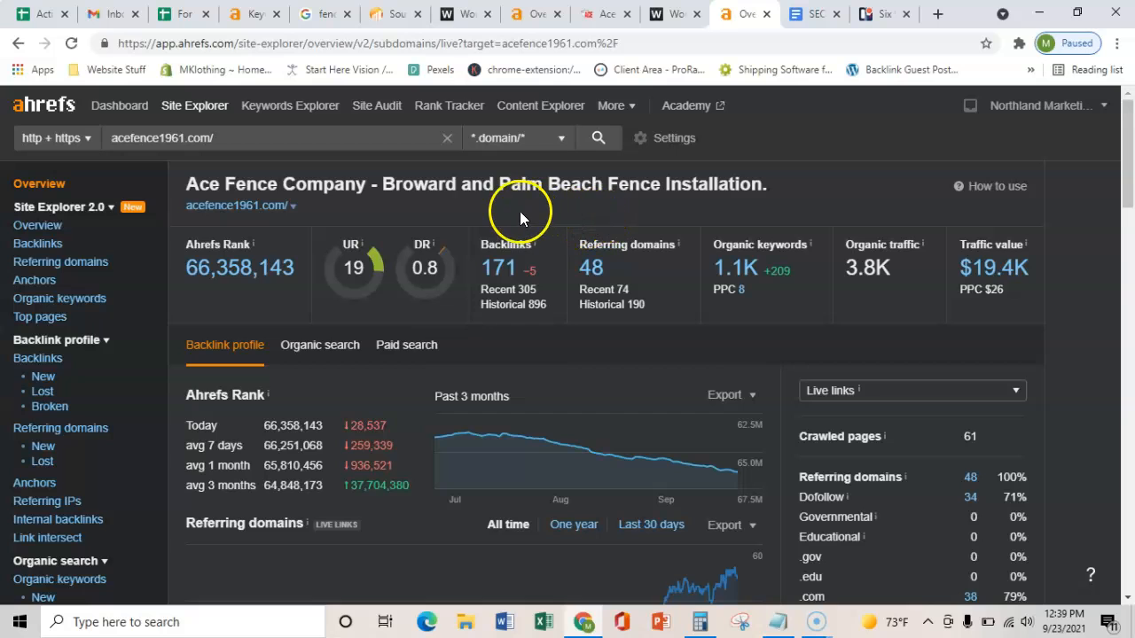
pyautogui.moveTo(352, 203)
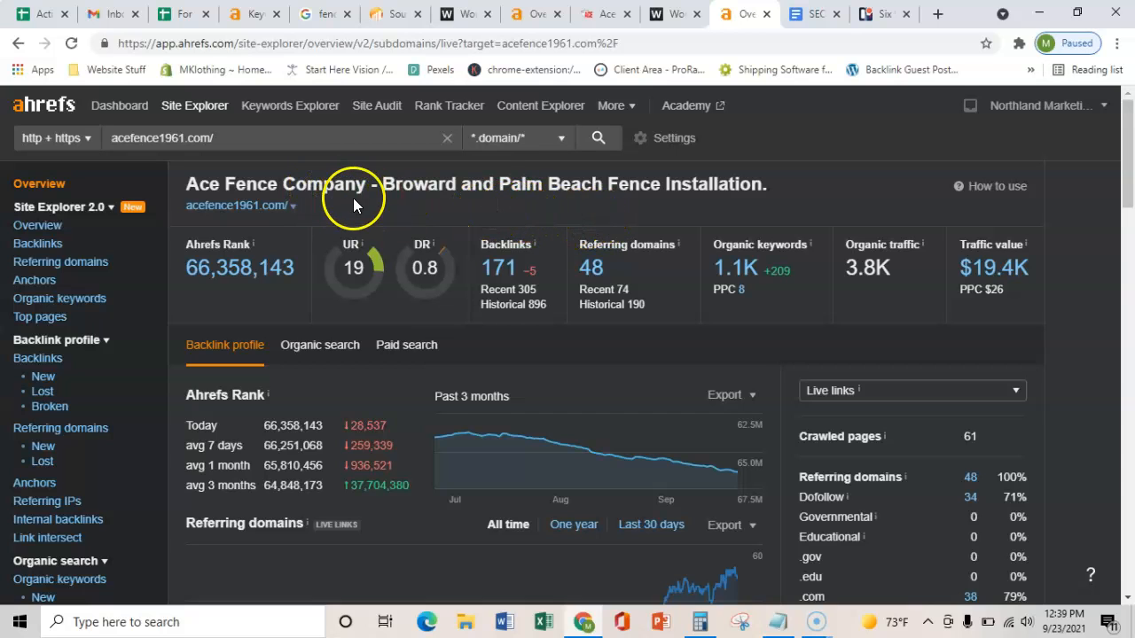
pyautogui.moveTo(434, 216)
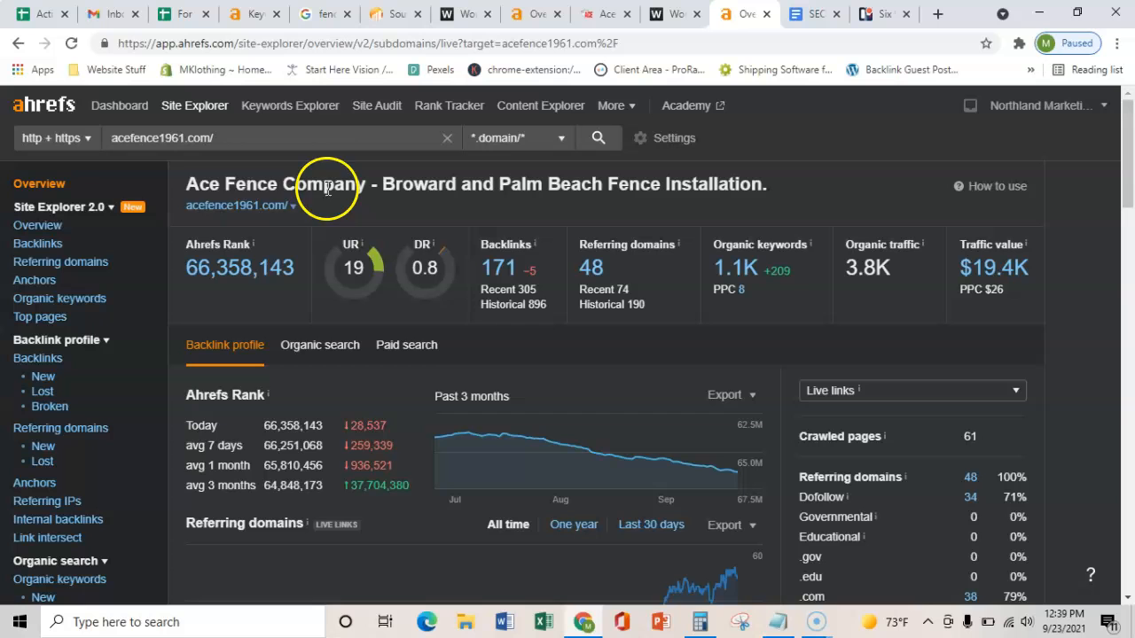
pyautogui.moveTo(416, 106)
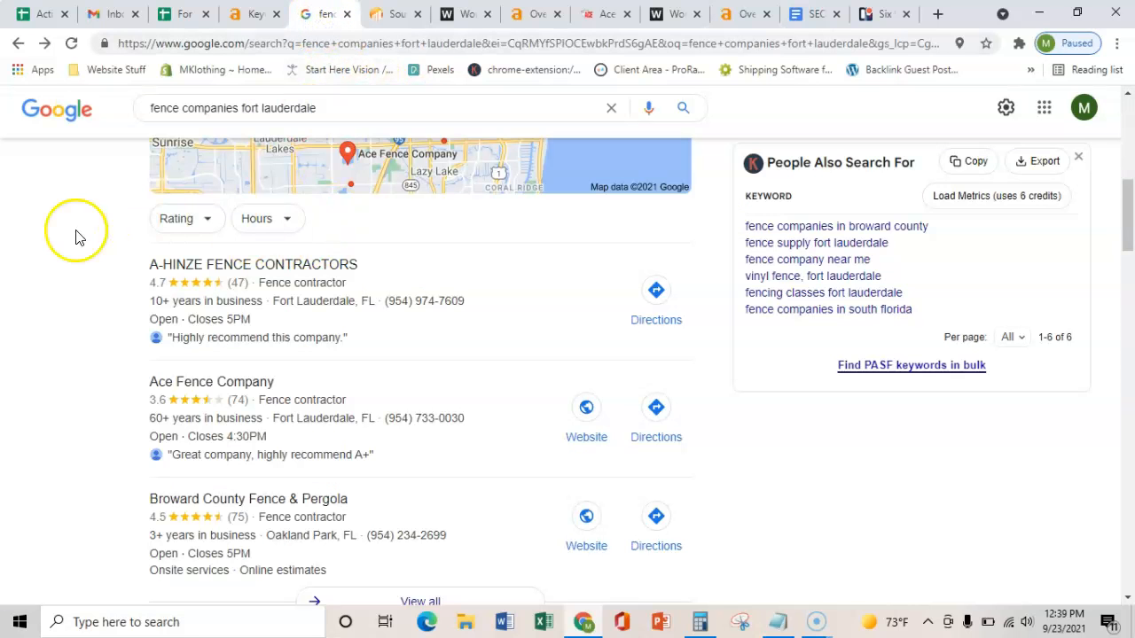
# Scroll through the Fort Lauderdale fence map-pack listings, then return to the XL Fencing homepage.
pyautogui.scroll(-3)
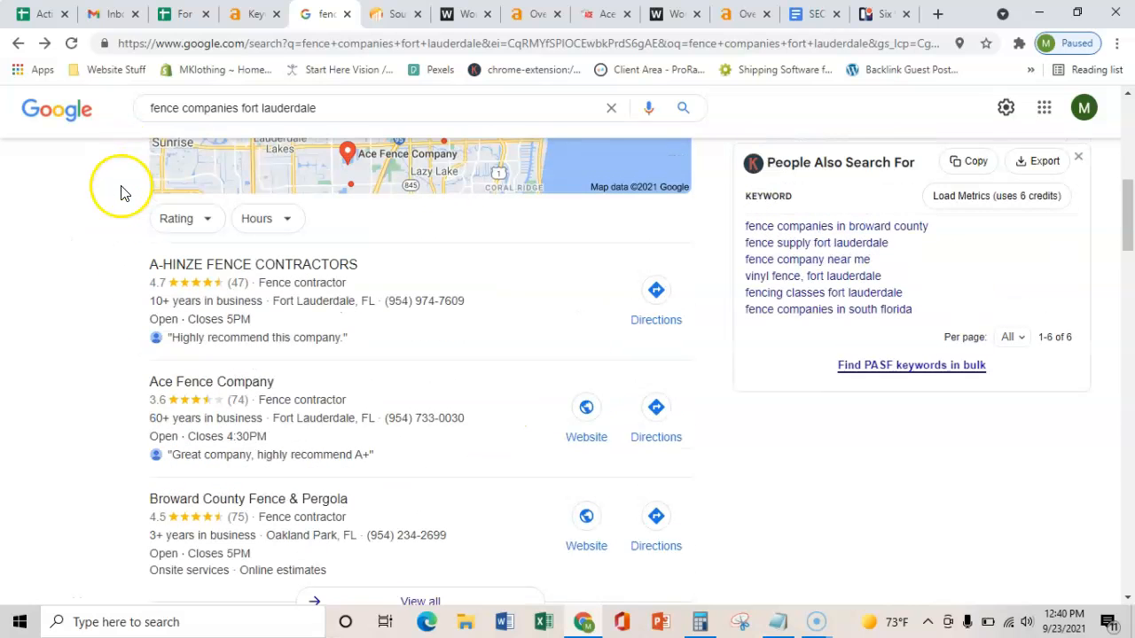
pyautogui.moveTo(78, 335)
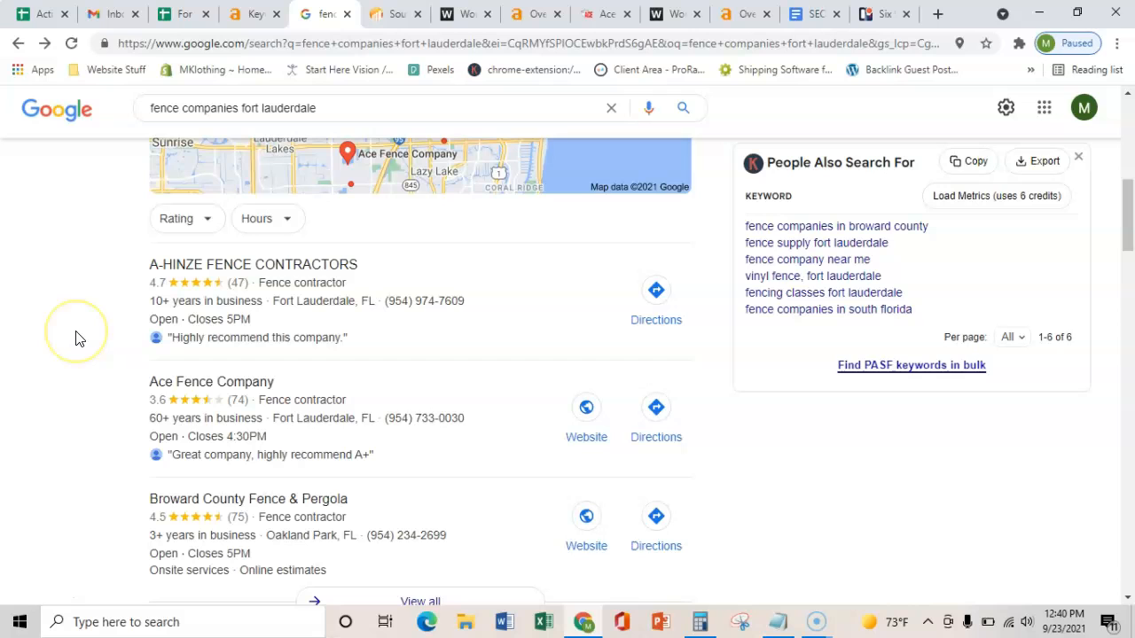
pyautogui.moveTo(211, 397)
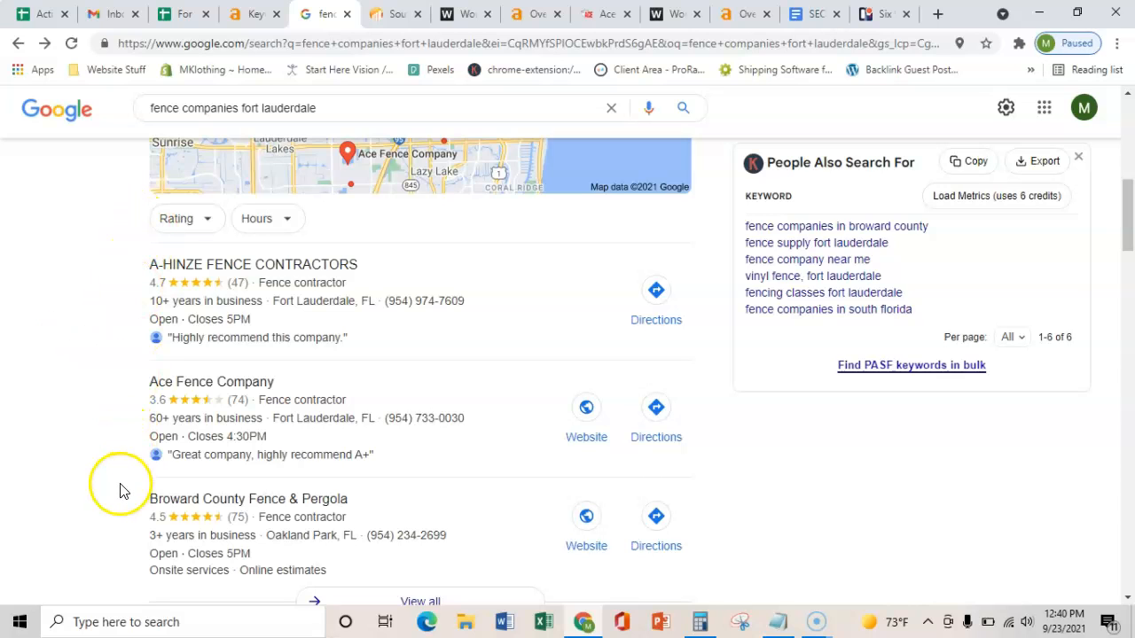
pyautogui.moveTo(78, 431)
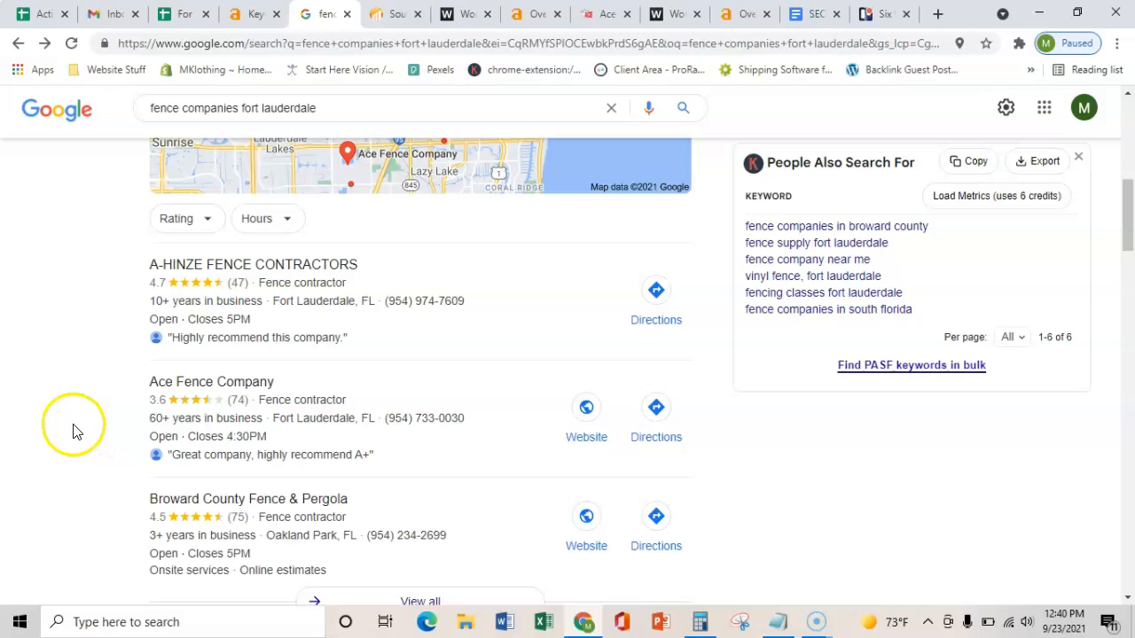
pyautogui.moveTo(85, 366)
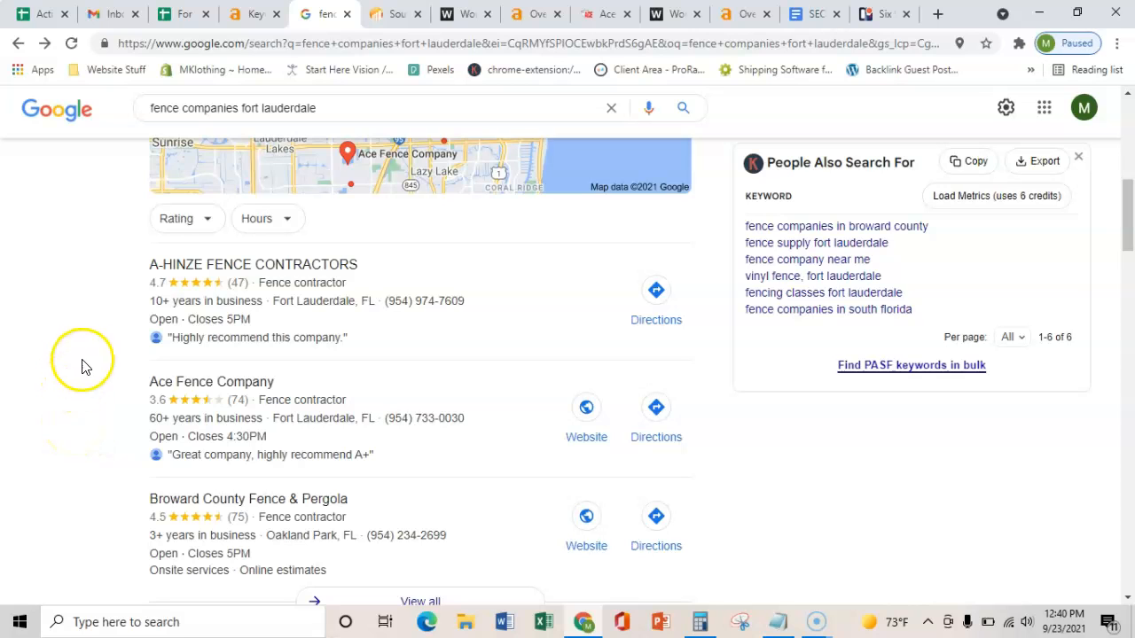
pyautogui.moveTo(213, 523)
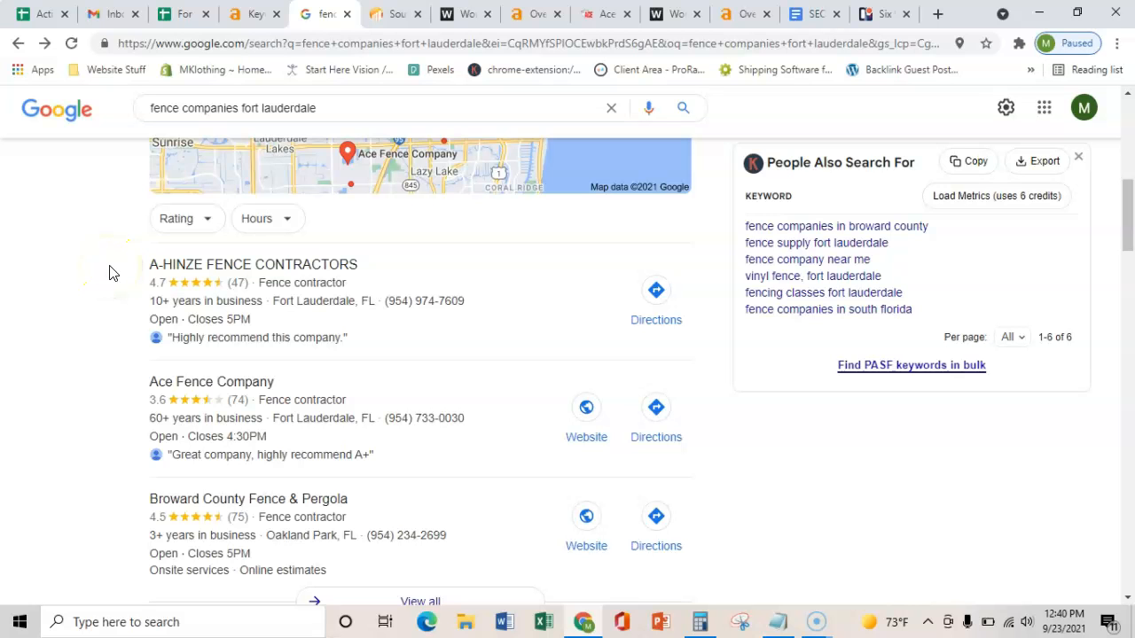
pyautogui.scroll(-3)
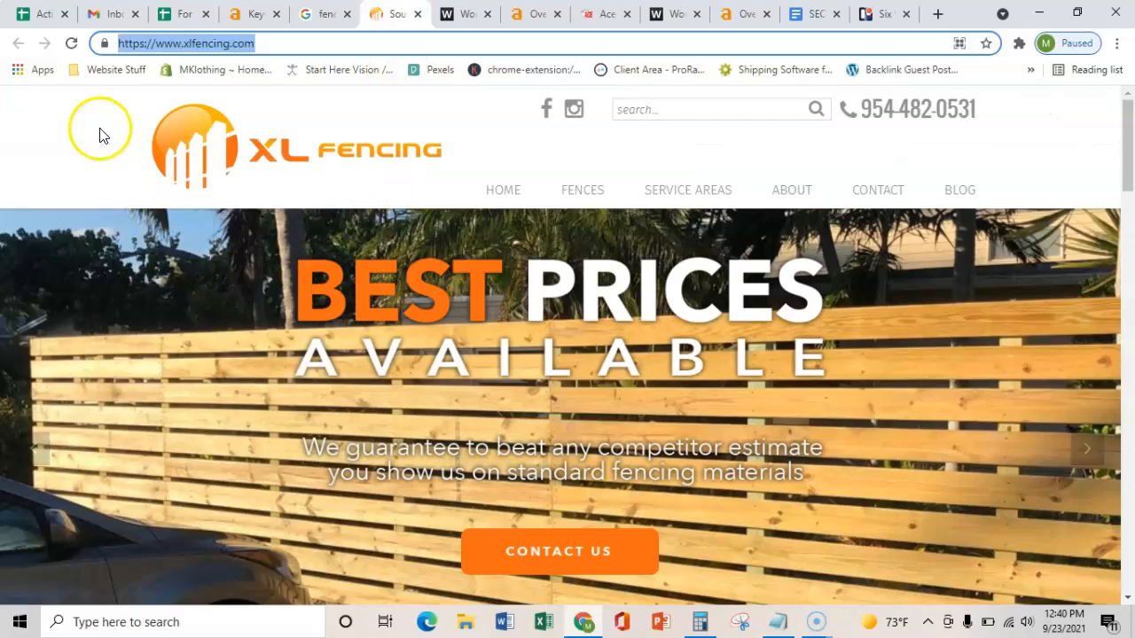
pyautogui.moveTo(71, 386)
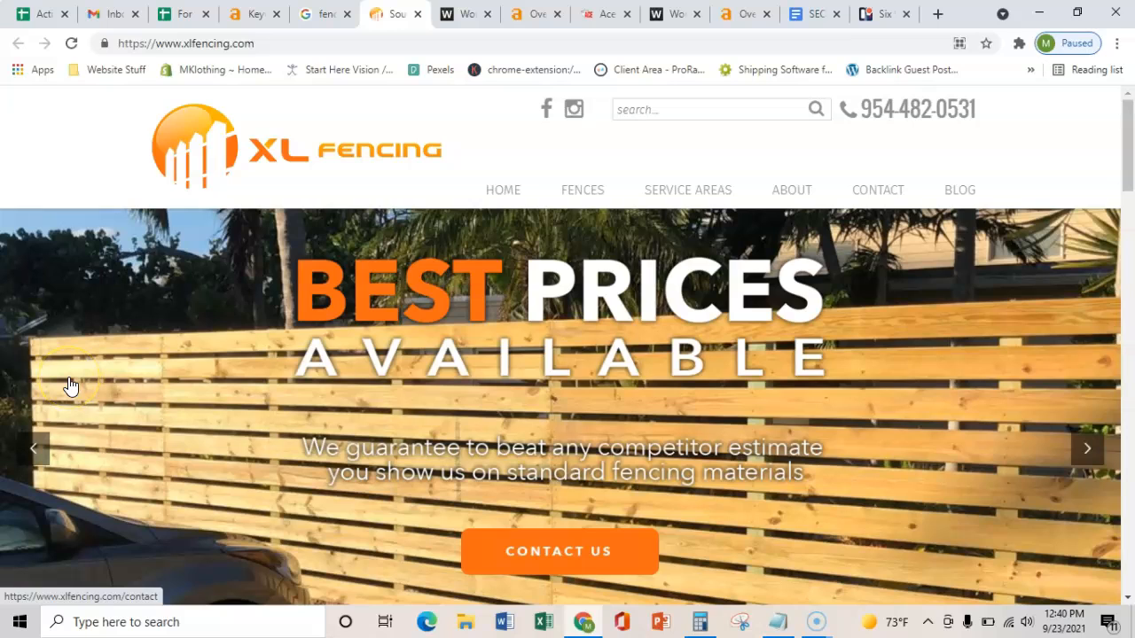